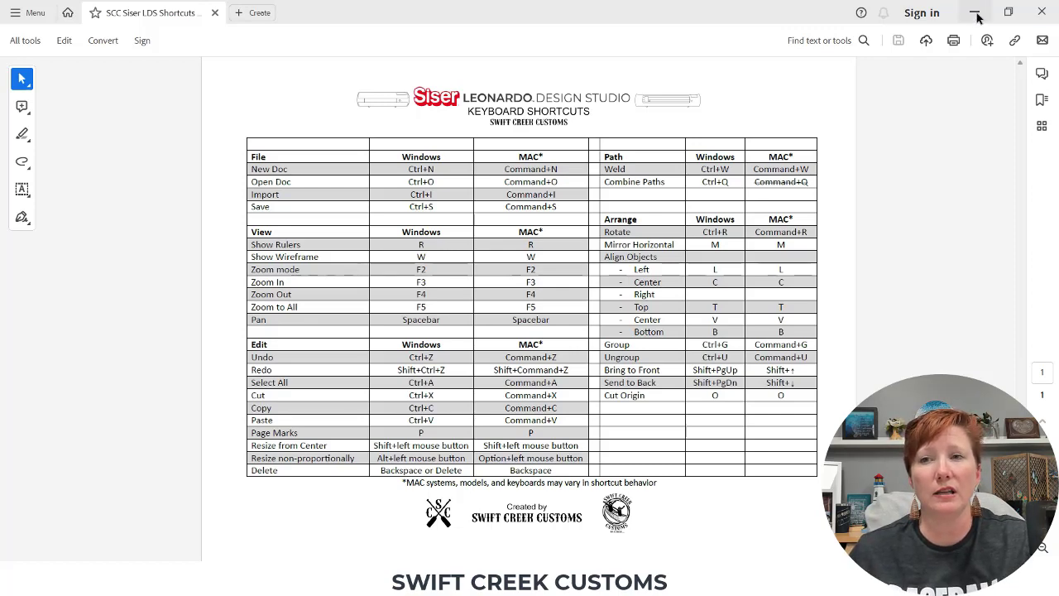
Minimize the Acrobat shortcuts PDF so the blank Leonardo canvas is visible
left_click(974, 12)
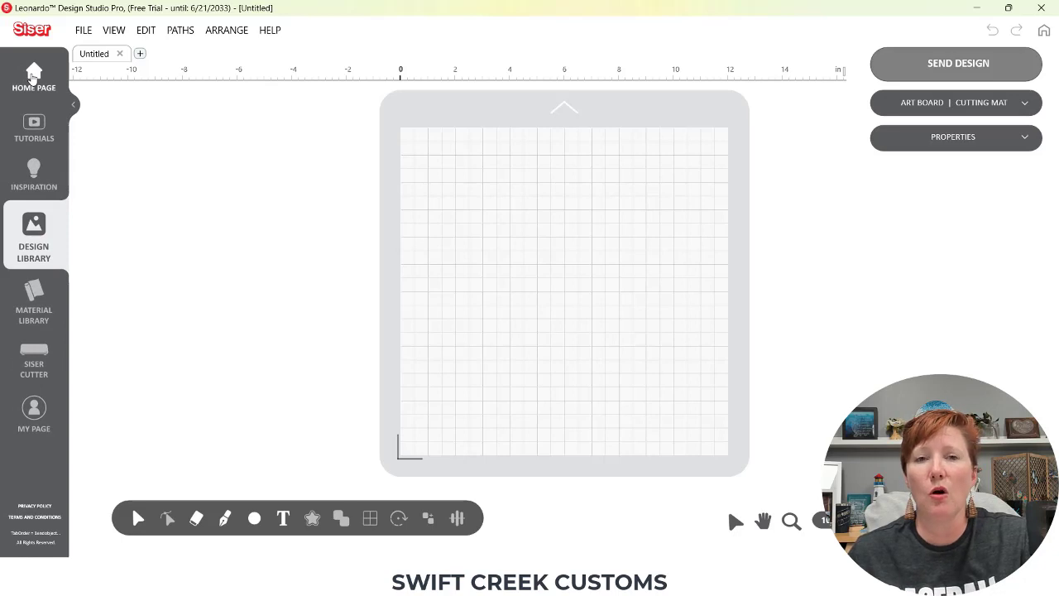
Switch from the design canvas to the Leonardo home page via the left sidebar
left_click(34, 79)
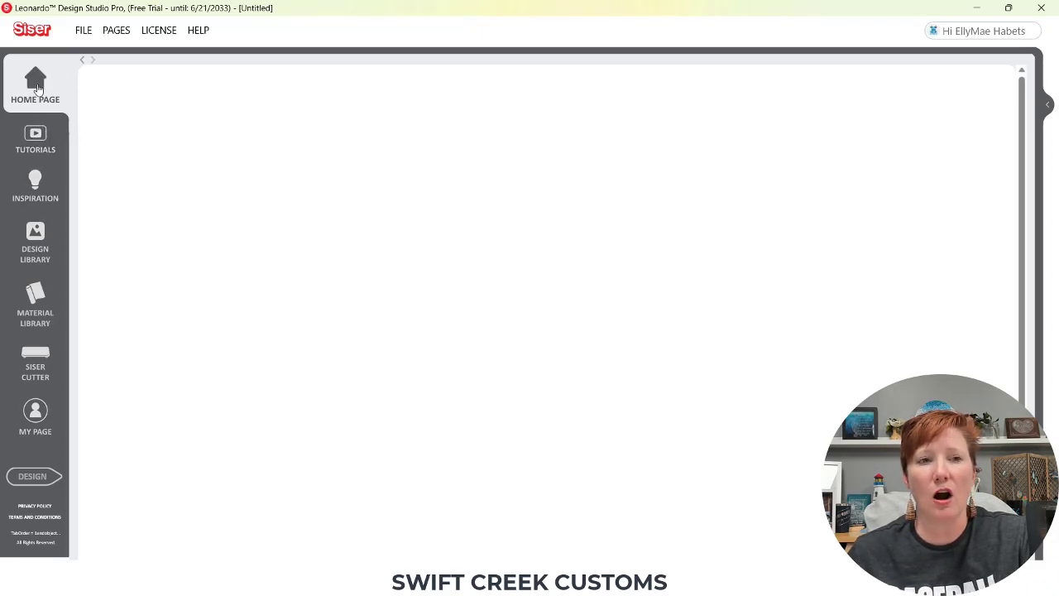
mouse_move(34, 430)
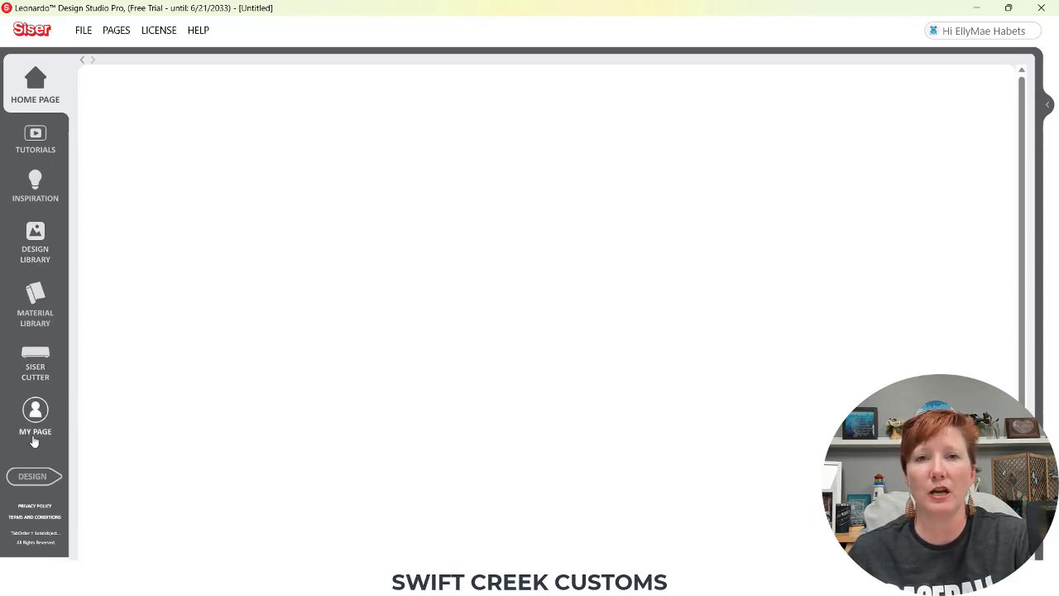
mouse_move(35, 367)
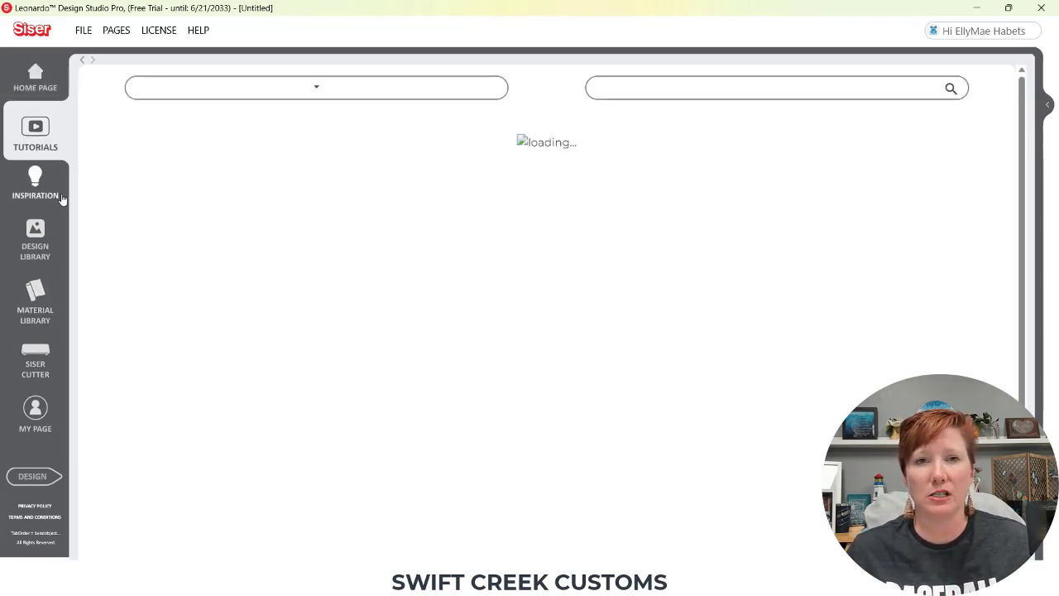
Browse the Inspiration projects, then the Design Library grid of ready-made designs
left_click(35, 178)
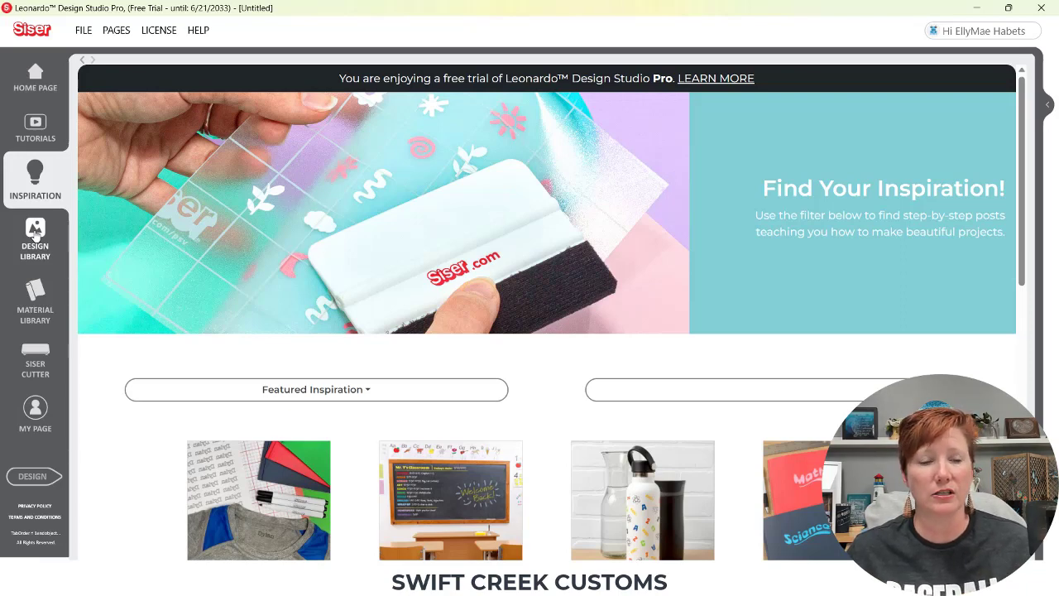
left_click(35, 231)
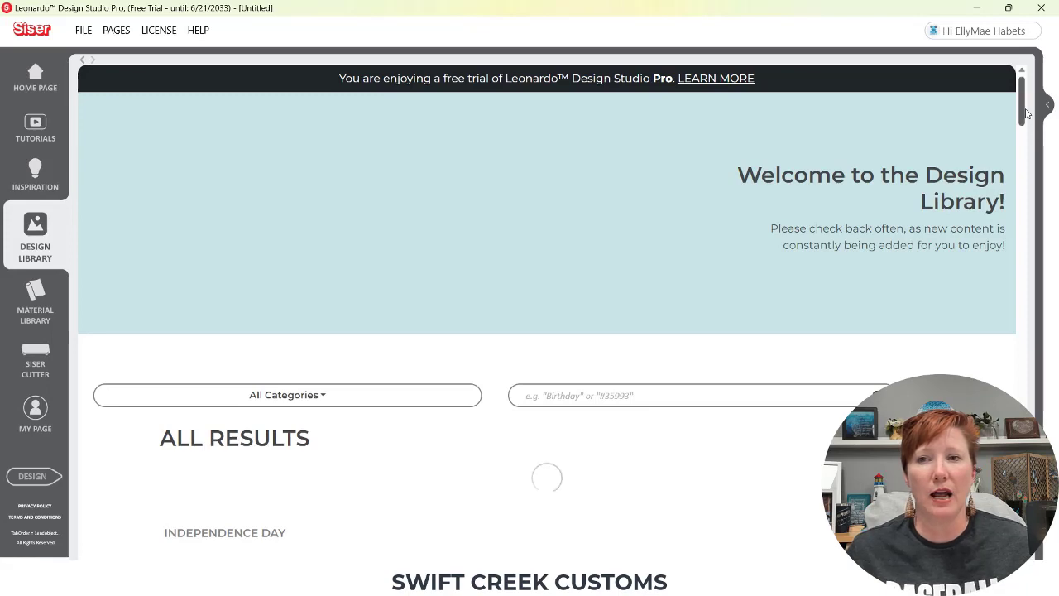
scroll("down", 3)
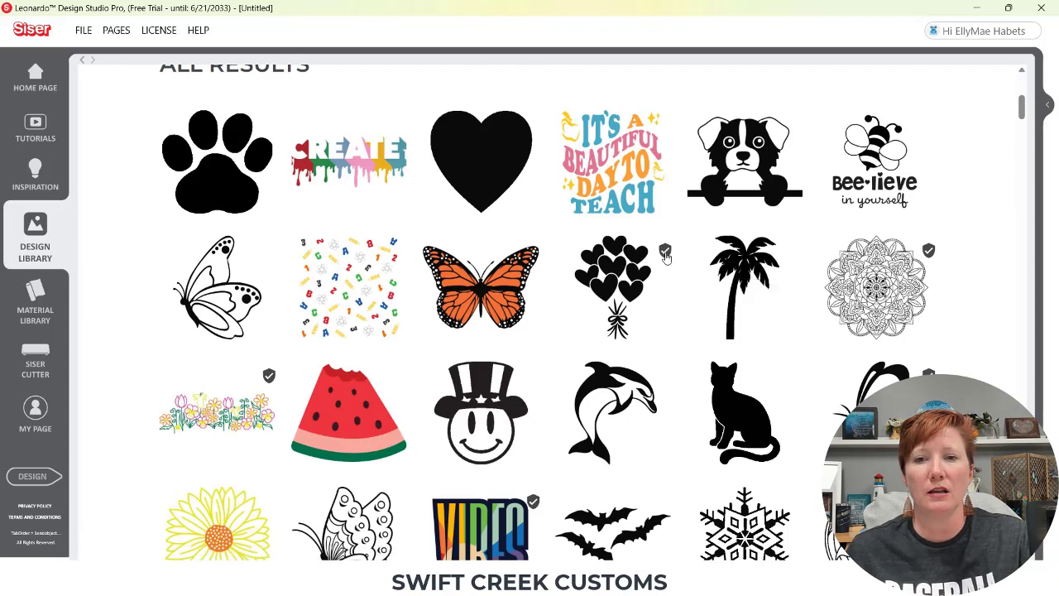
mouse_move(665, 255)
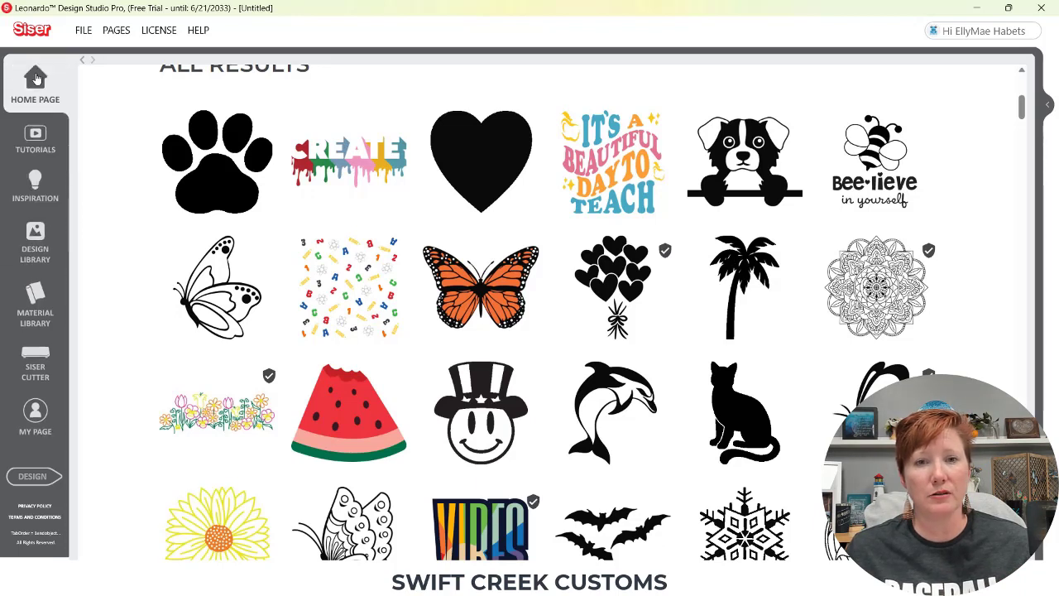
Visit the home page and scroll through the Tutorials knowledge base
left_click(35, 83)
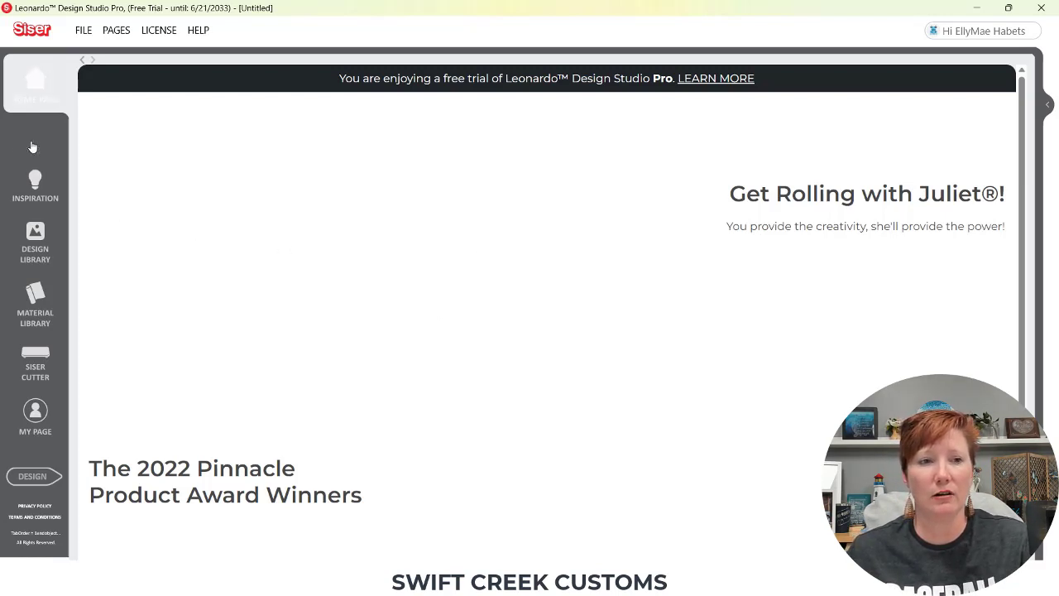
left_click(35, 133)
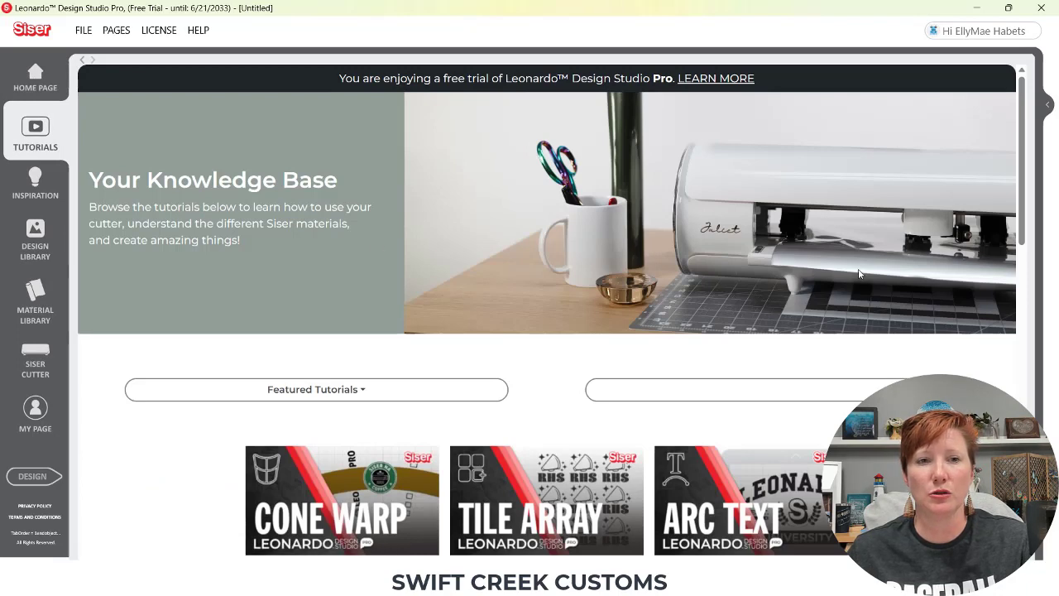
scroll("down", 3)
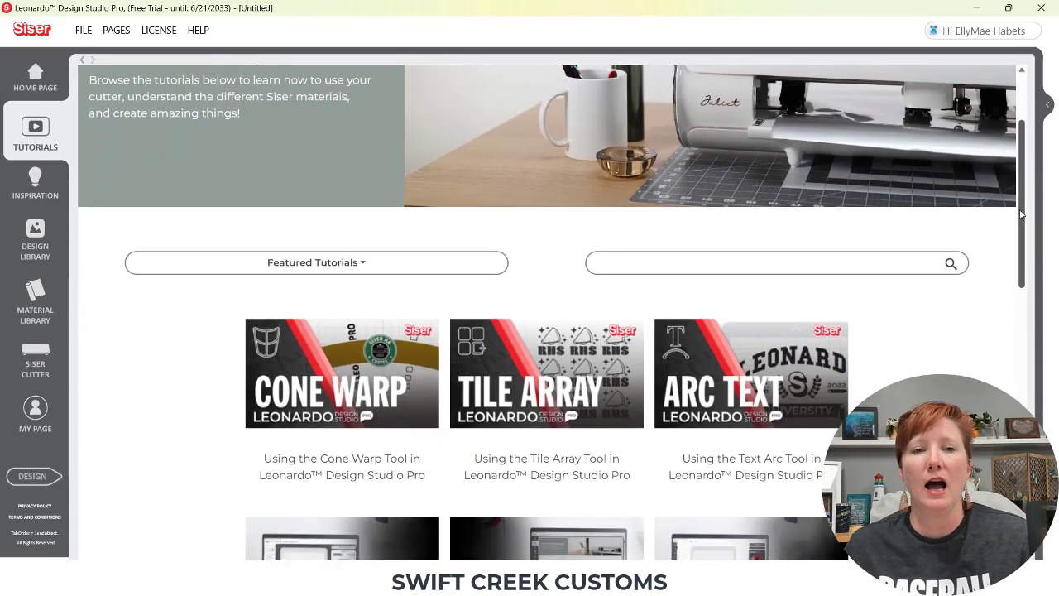
scroll("down", 3)
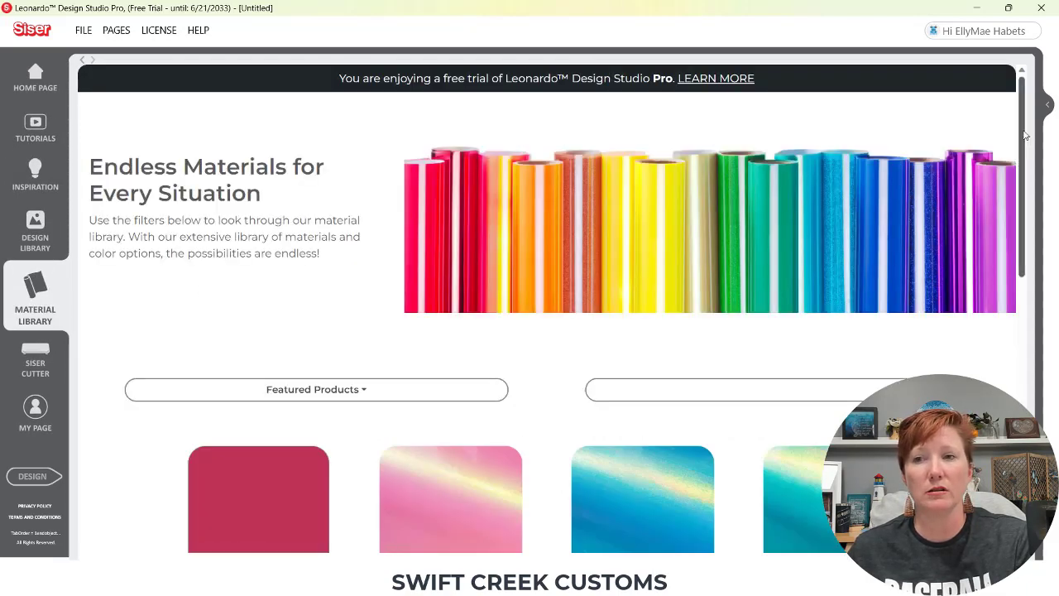
scroll("down", 3)
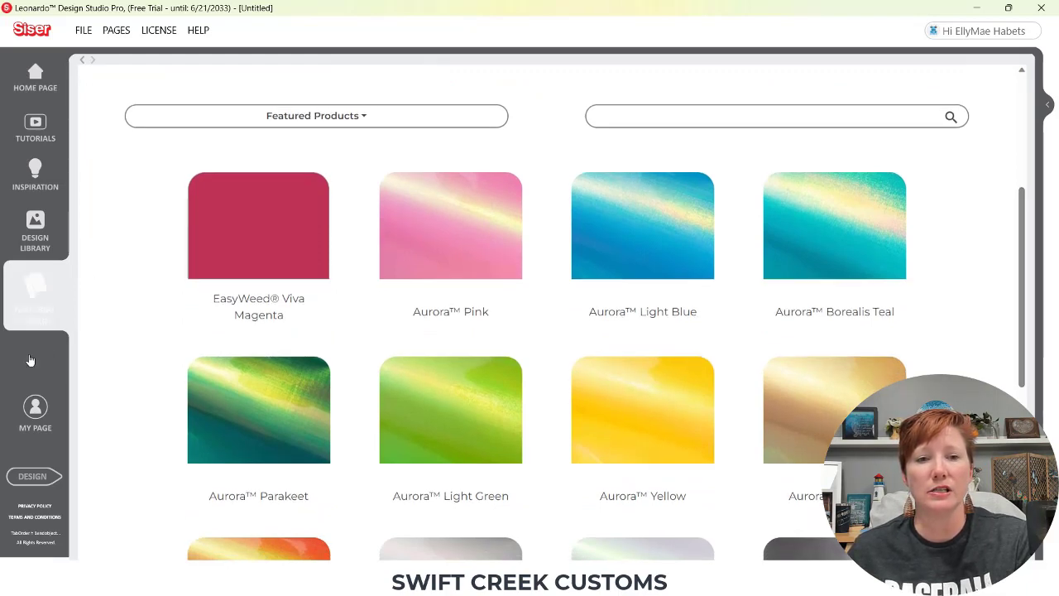
Visit the Siser Cutter and My Page sections, then return to the blank design canvas
left_click(35, 351)
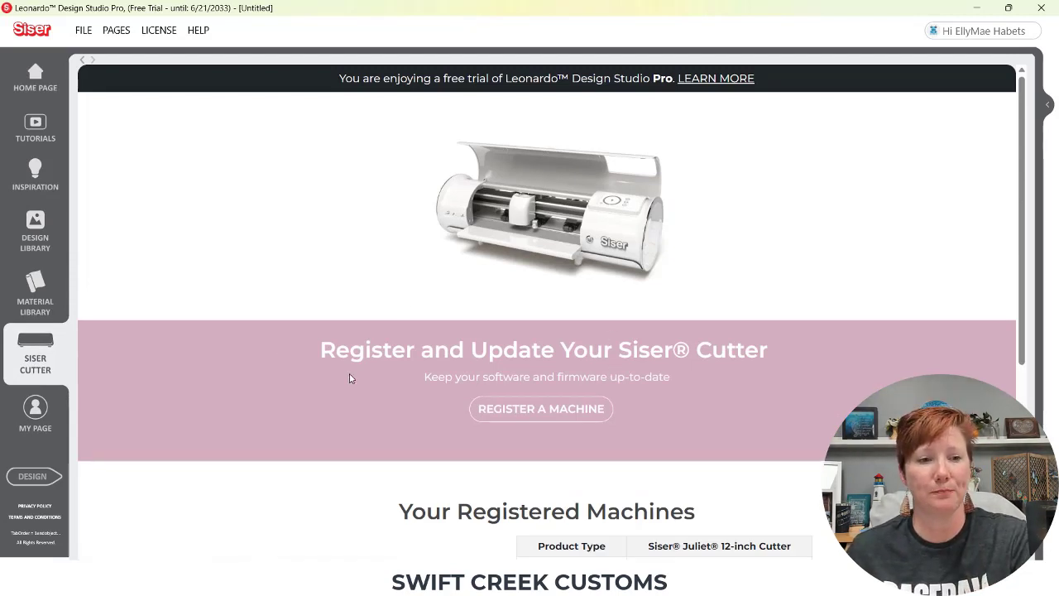
left_click(35, 411)
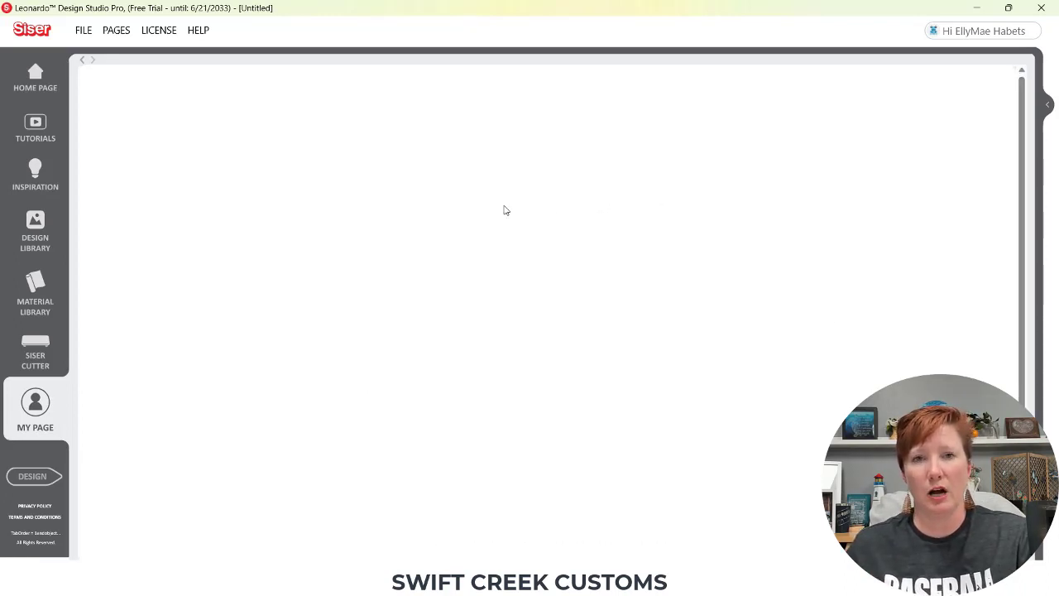
mouse_move(83, 426)
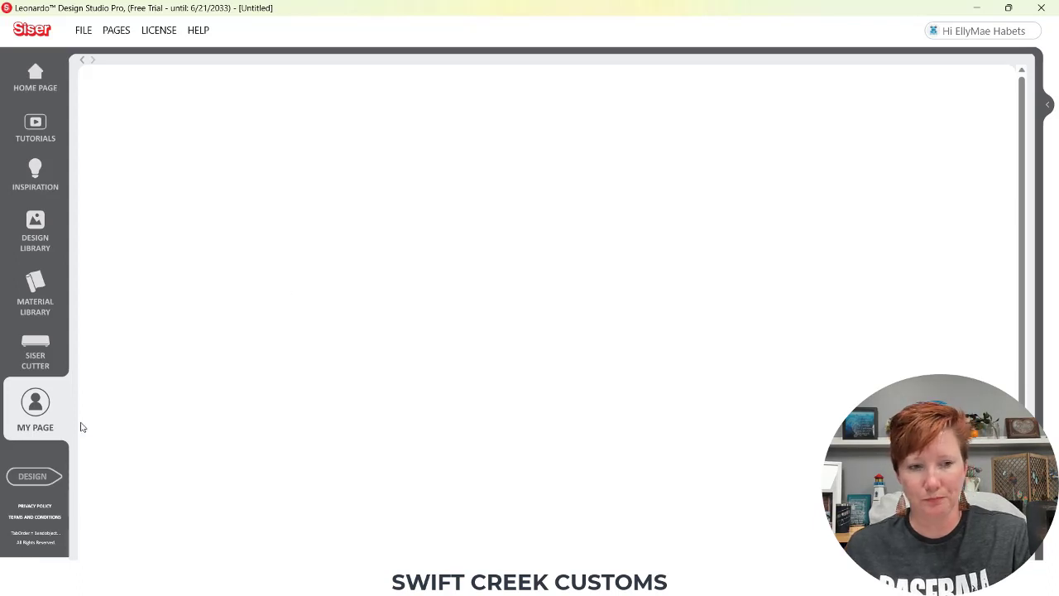
left_click(33, 477)
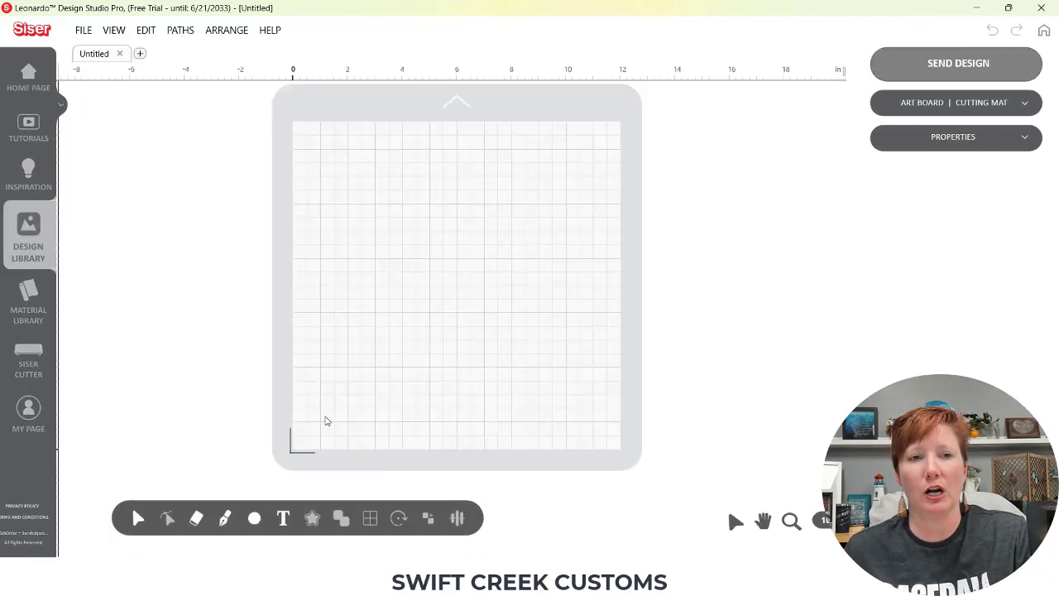
Collapse the sidebar to icons and review the Help, File and View menu options
left_click(61, 104)
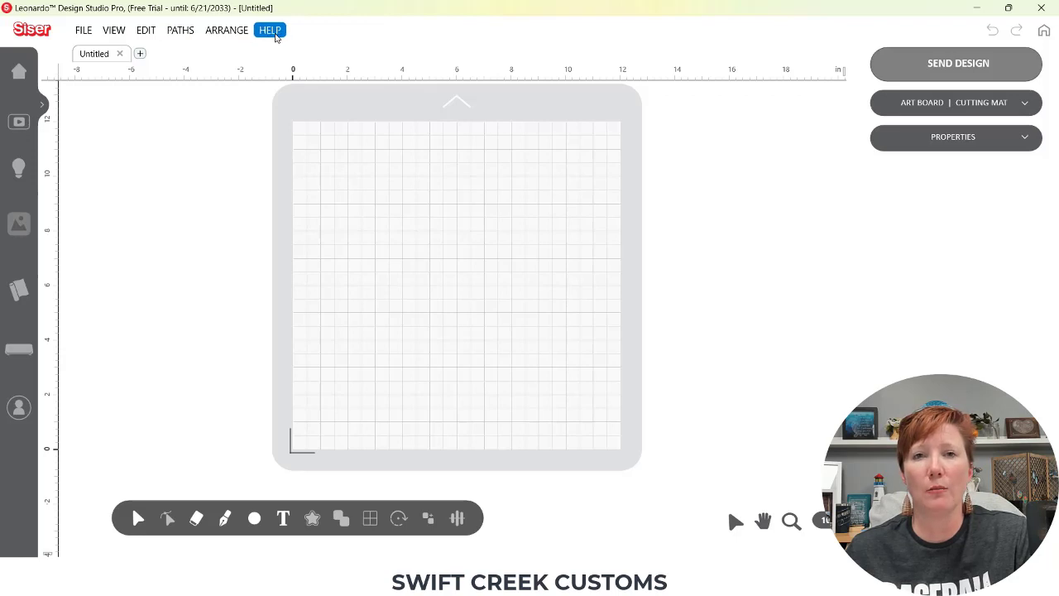
left_click(83, 30)
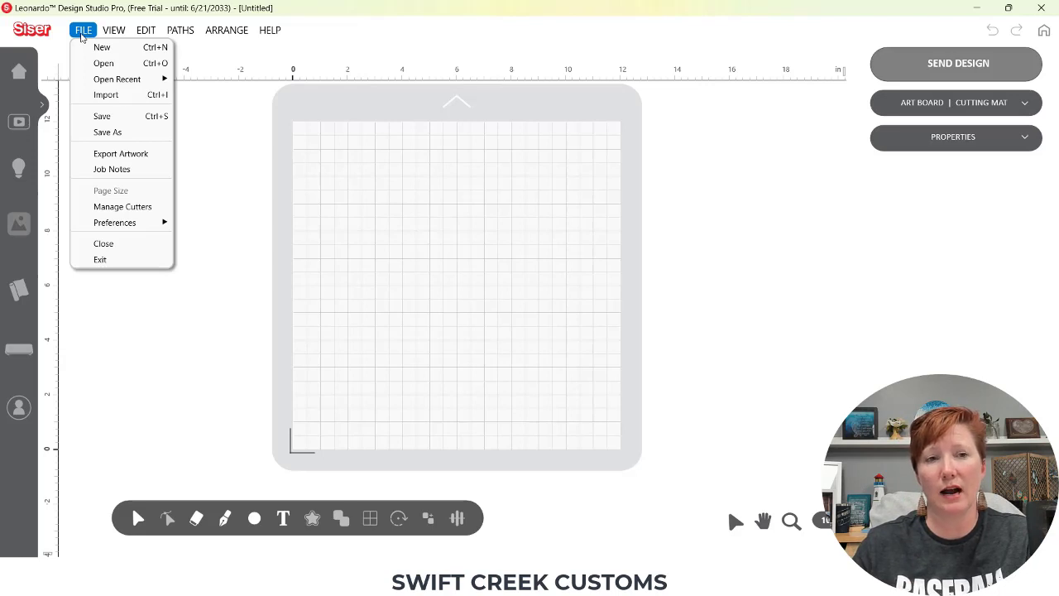
mouse_move(103, 46)
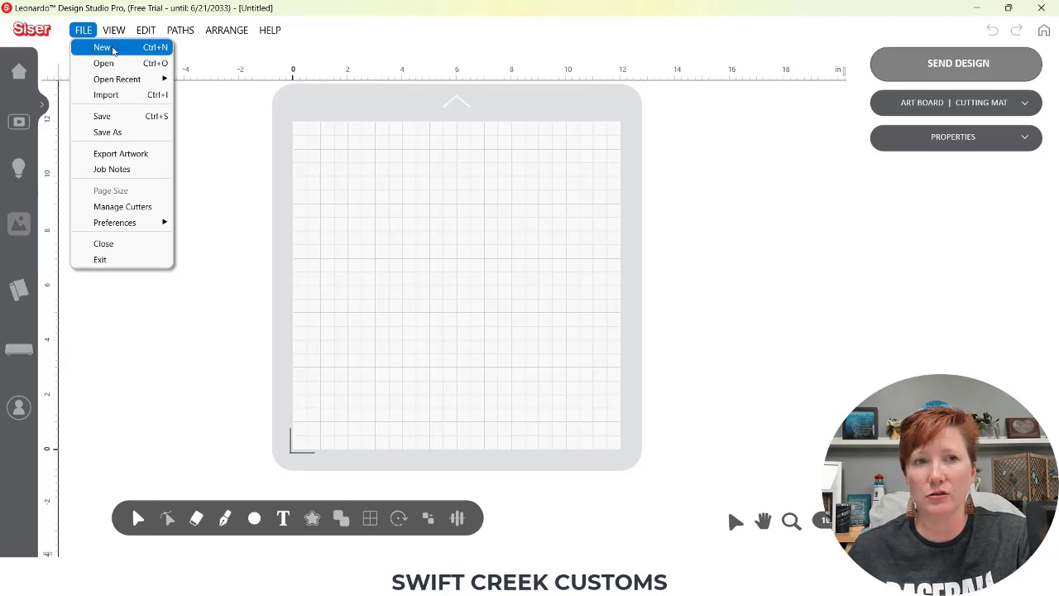
left_click(114, 30)
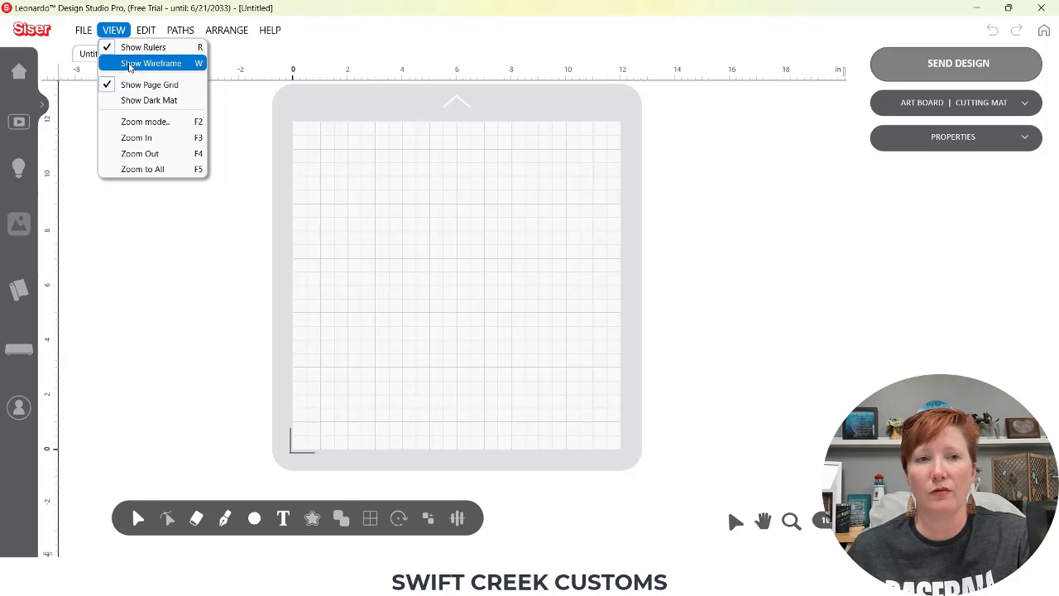
mouse_move(142, 47)
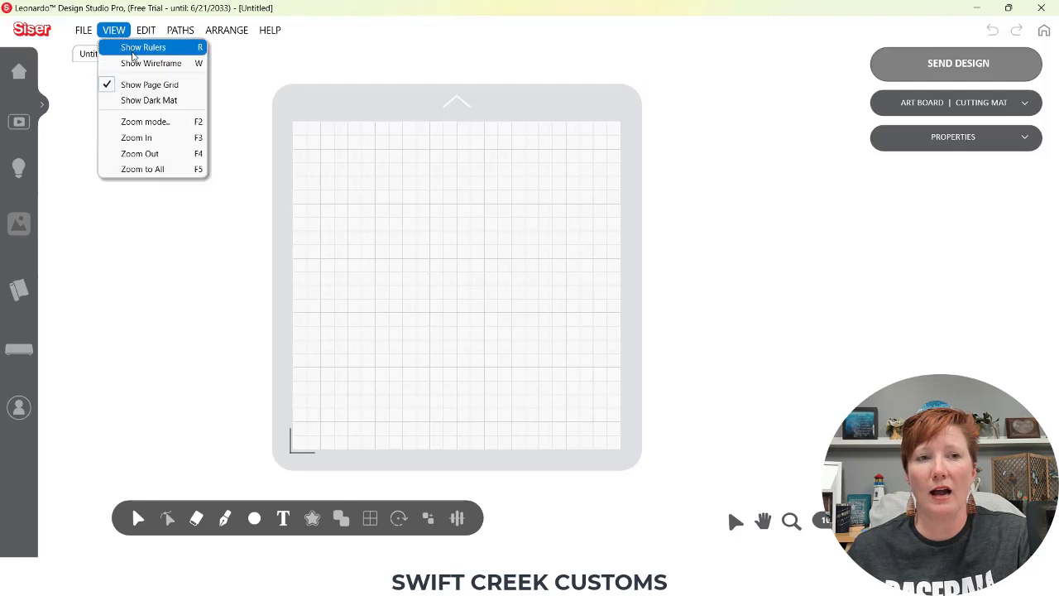
left_click(142, 46)
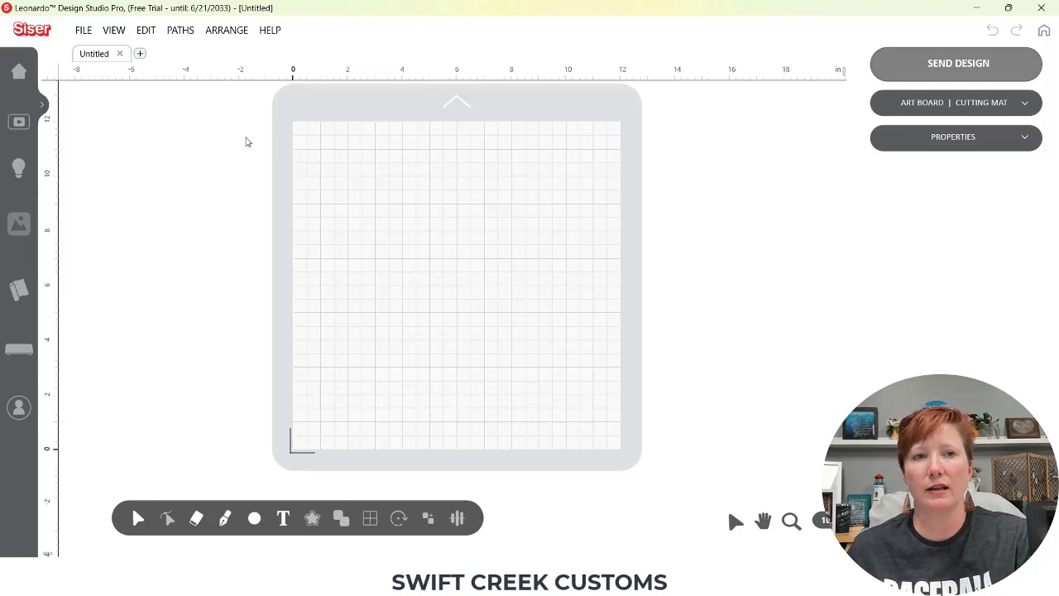
left_click(112, 29)
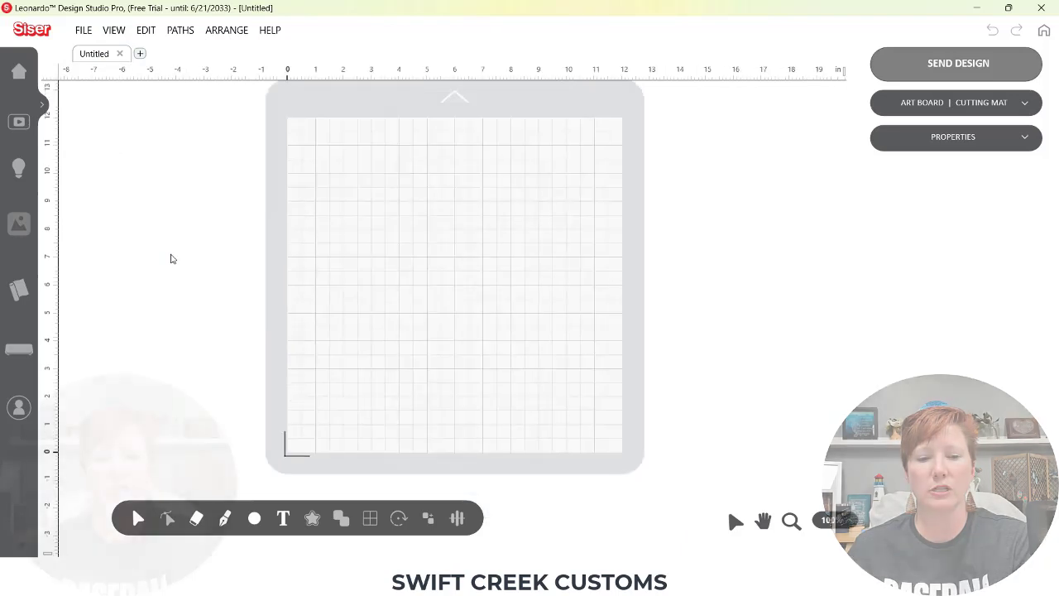
left_click(791, 520)
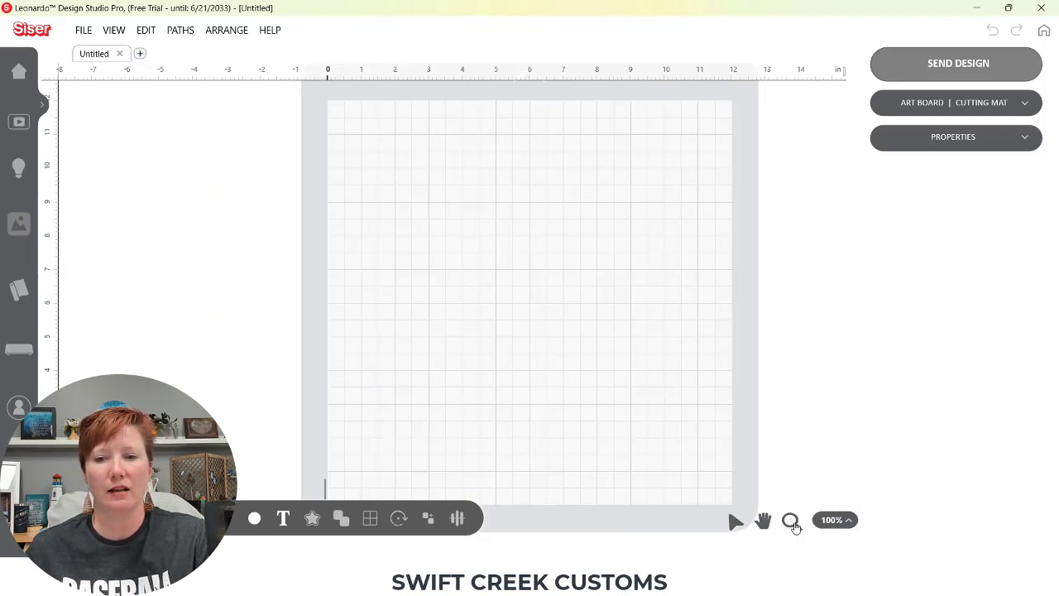
left_click(790, 520)
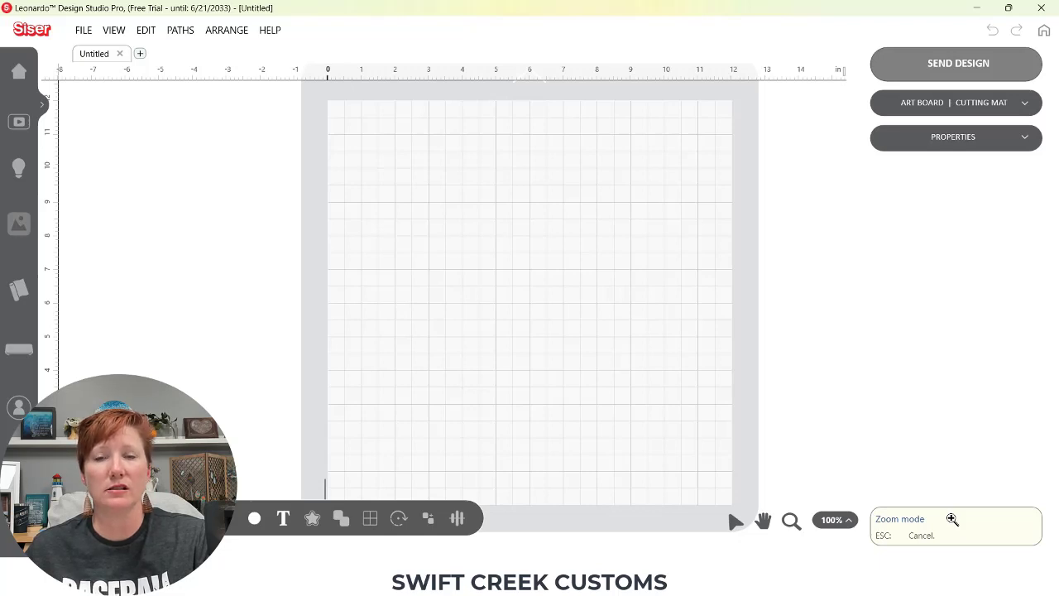
left_click(113, 30)
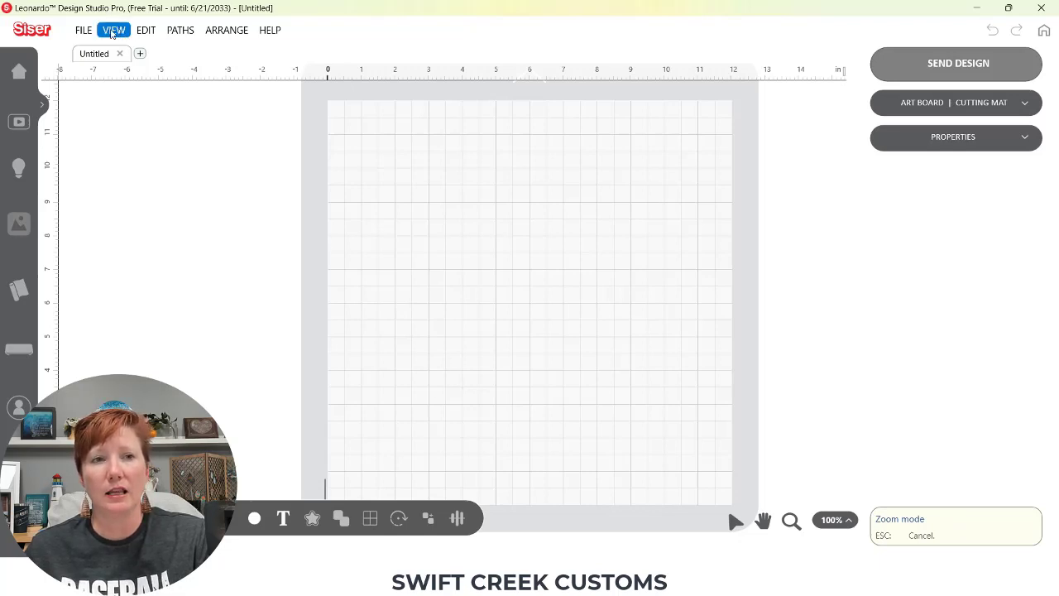
Review the Edit menu, drag the duplicate red circle right to overlap the first, and show Help
left_click(146, 30)
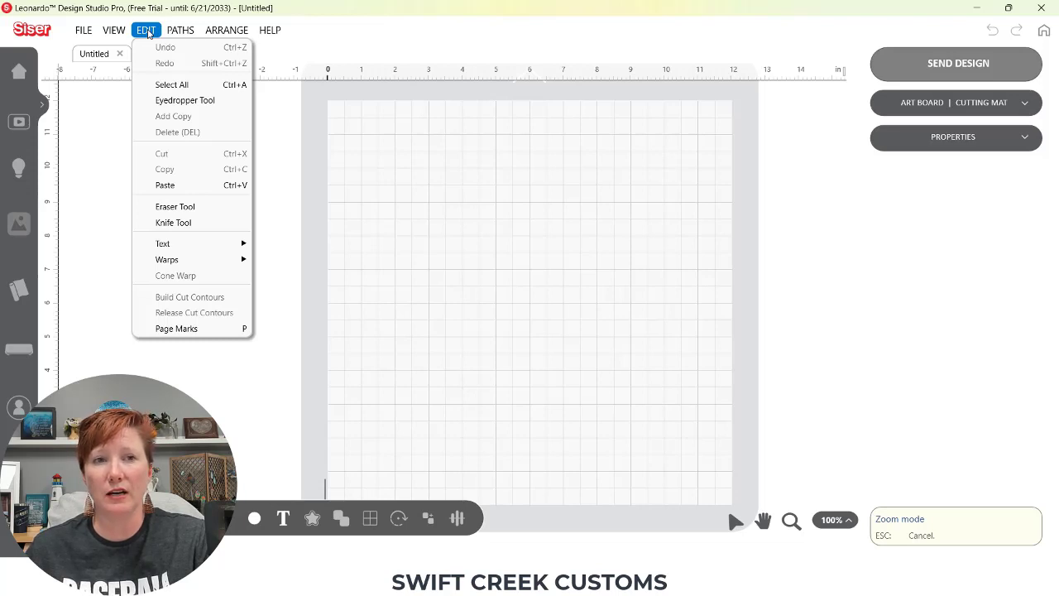
mouse_move(183, 139)
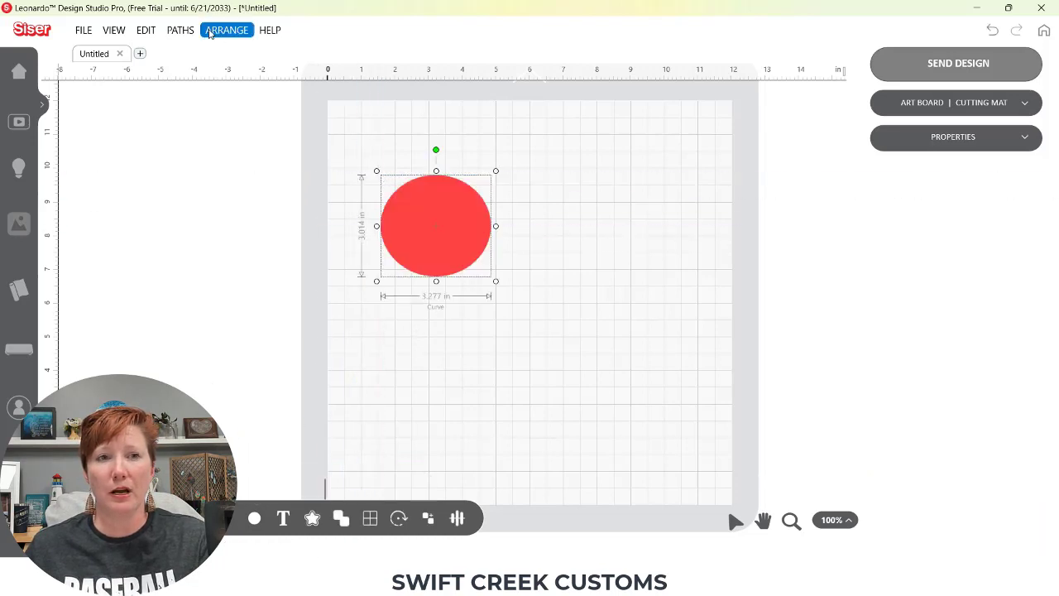
left_click(146, 30)
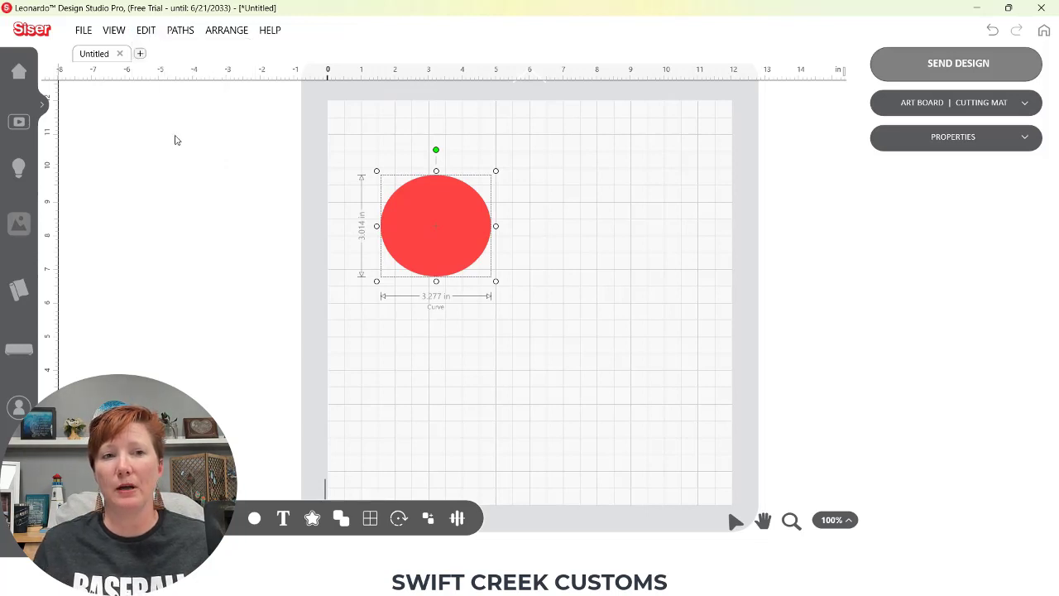
mouse_move(438, 224)
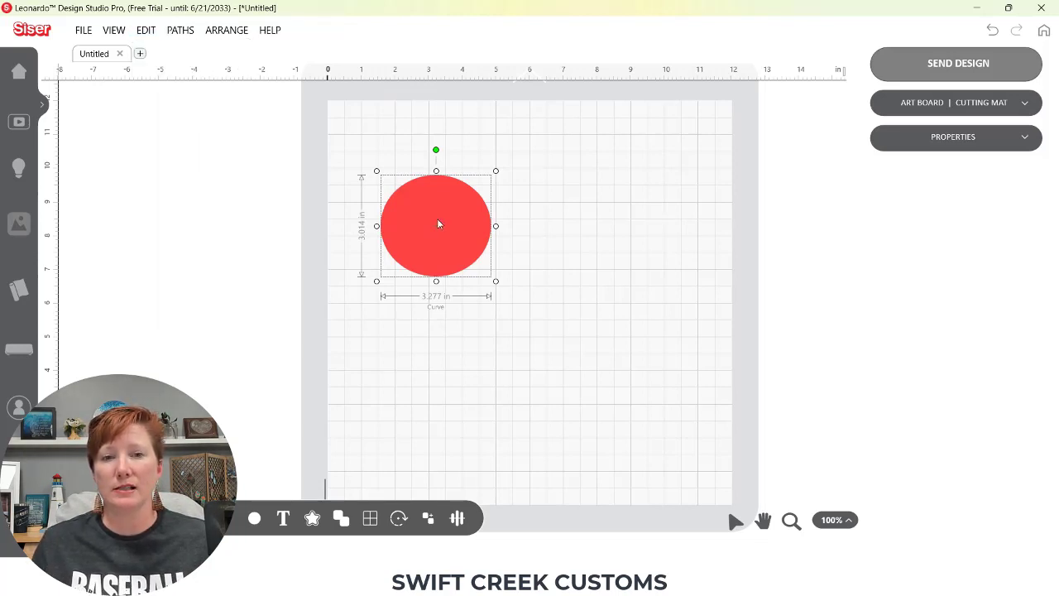
left_click_drag(437, 225, 520, 241)
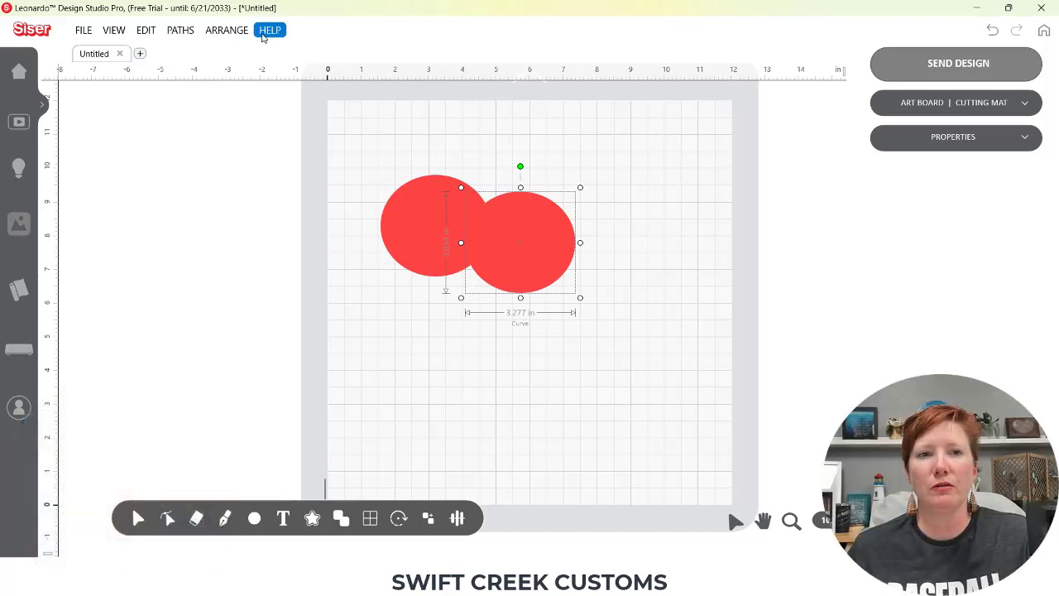
left_click(270, 30)
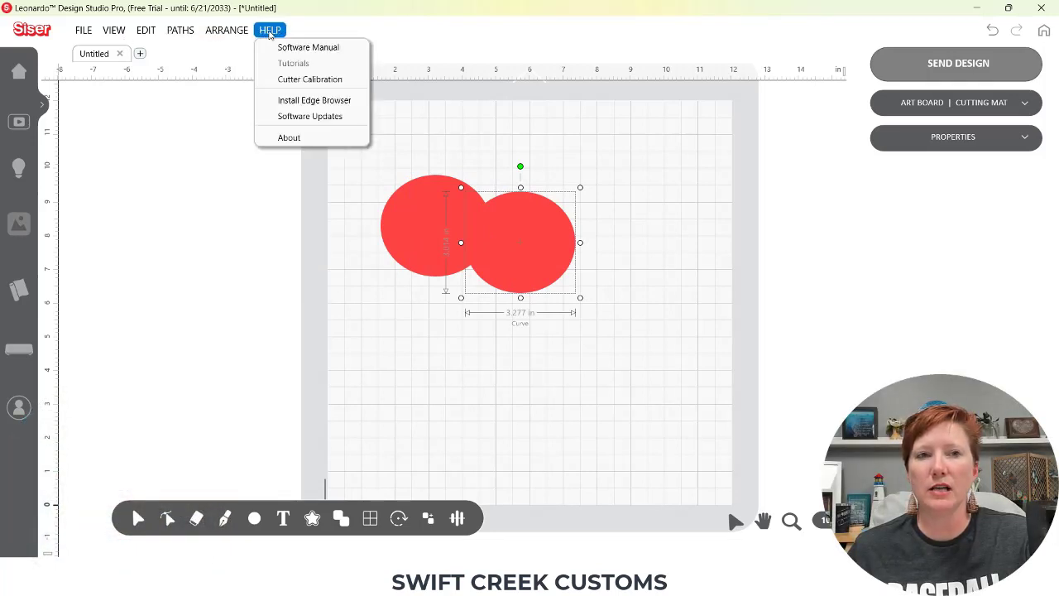
mouse_move(308, 47)
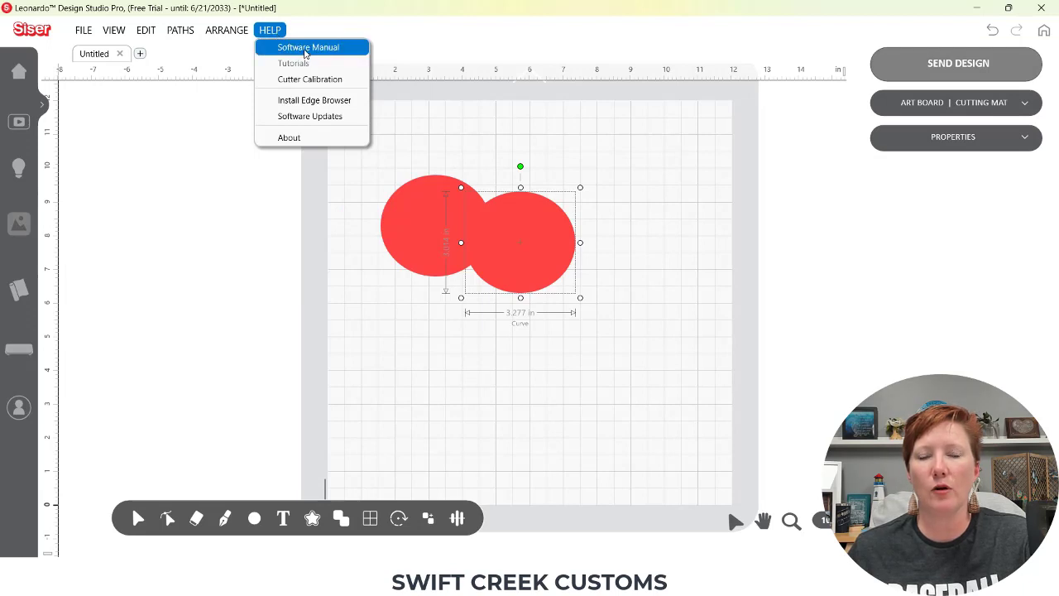
mouse_move(358, 51)
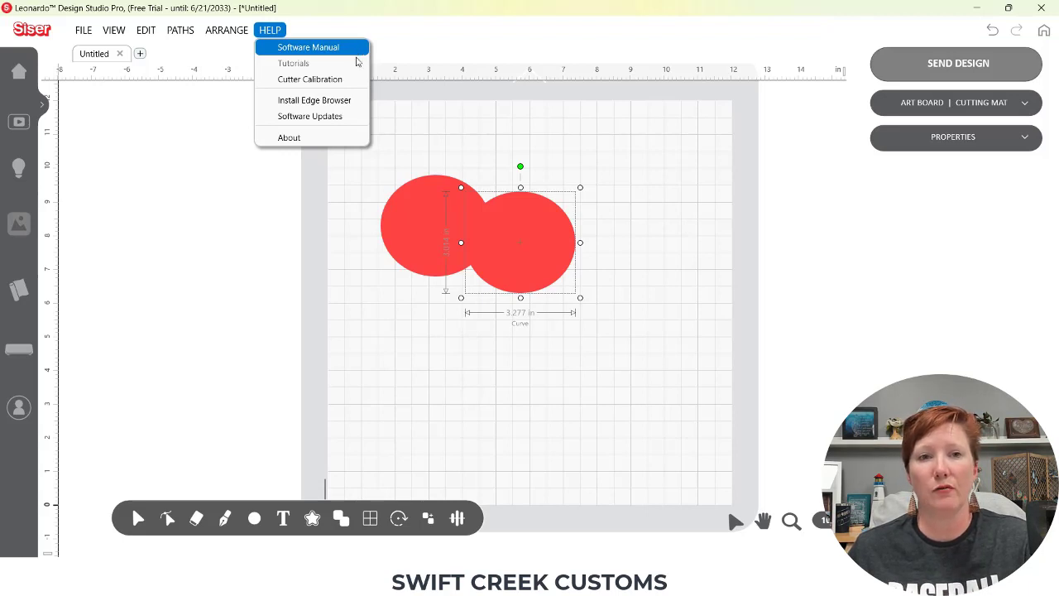
mouse_move(294, 63)
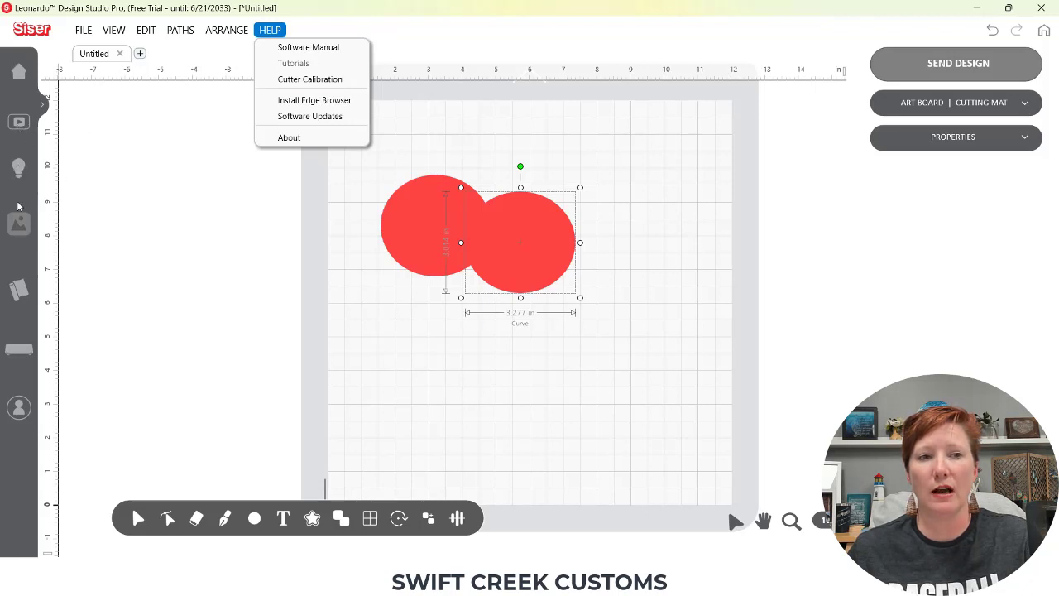
mouse_move(312, 115)
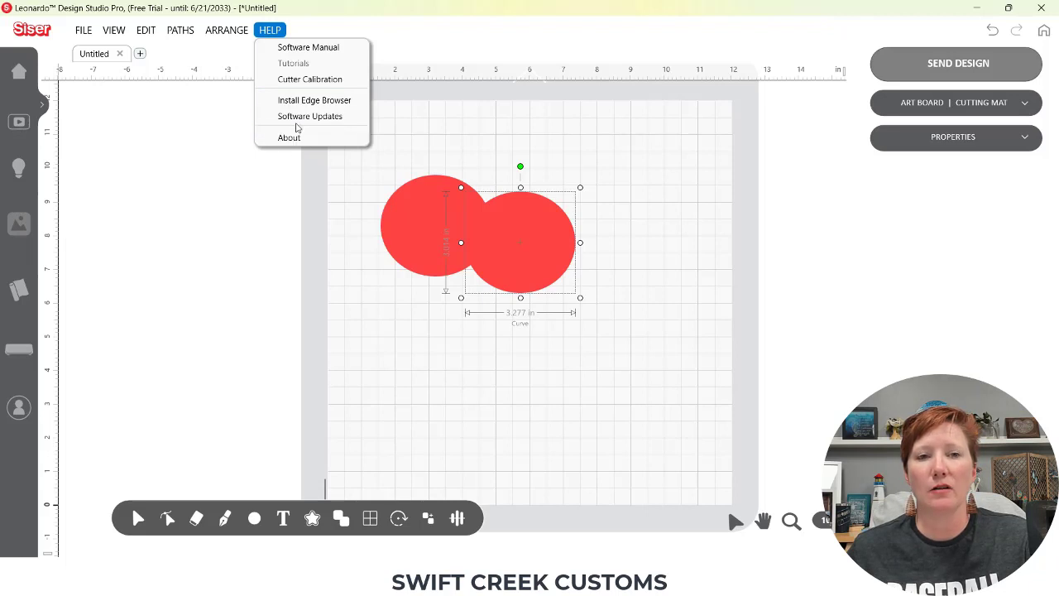
mouse_move(311, 116)
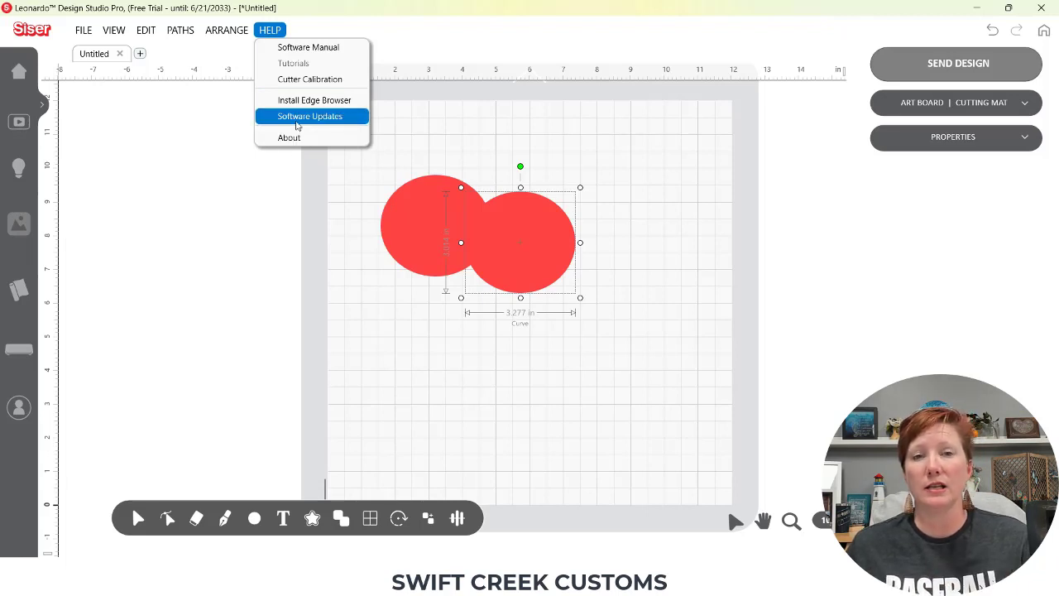
mouse_move(206, 431)
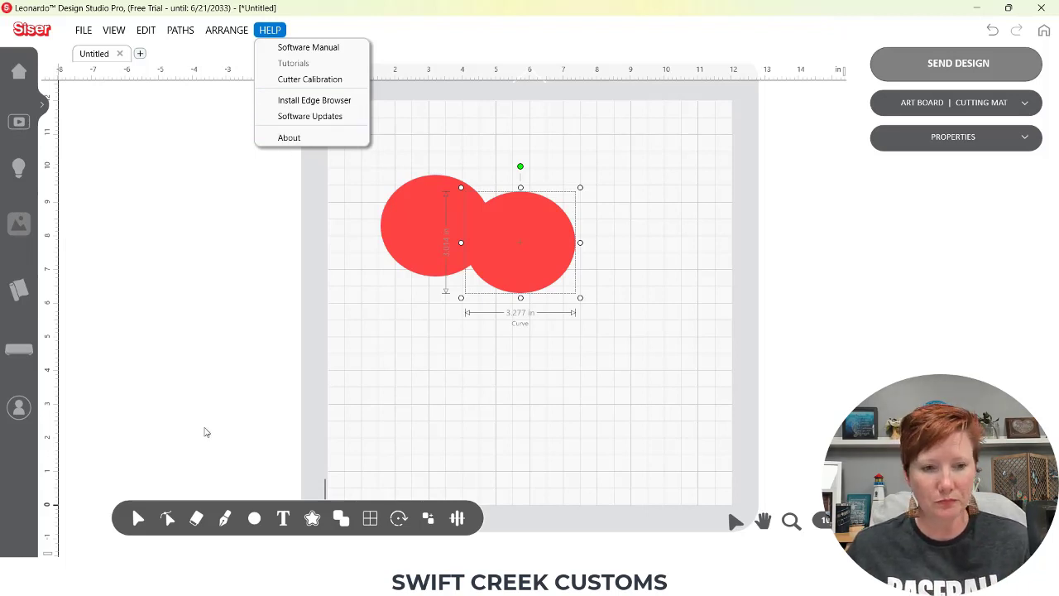
mouse_move(129, 472)
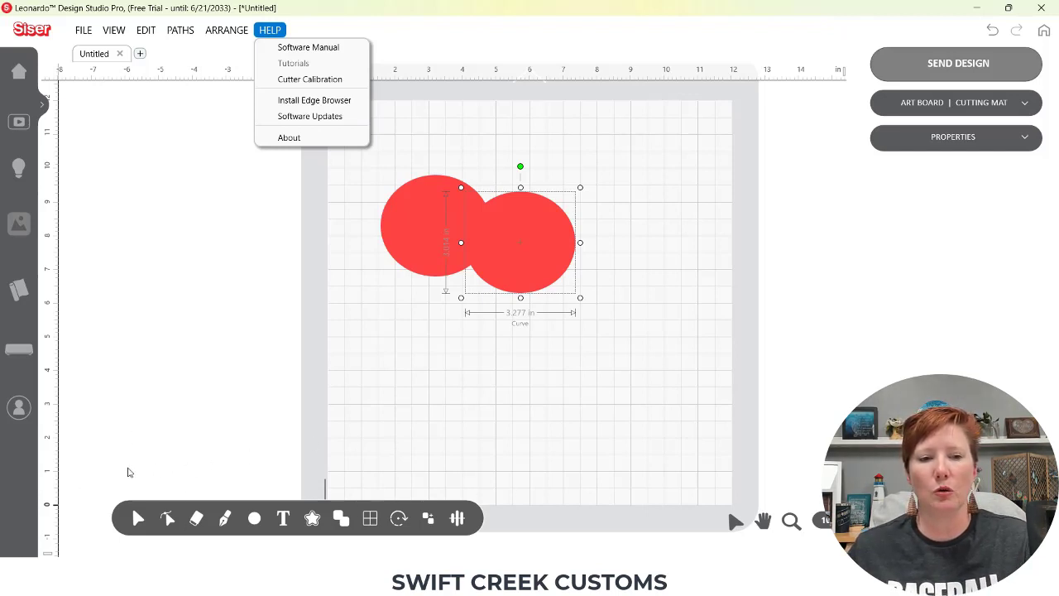
mouse_move(476, 535)
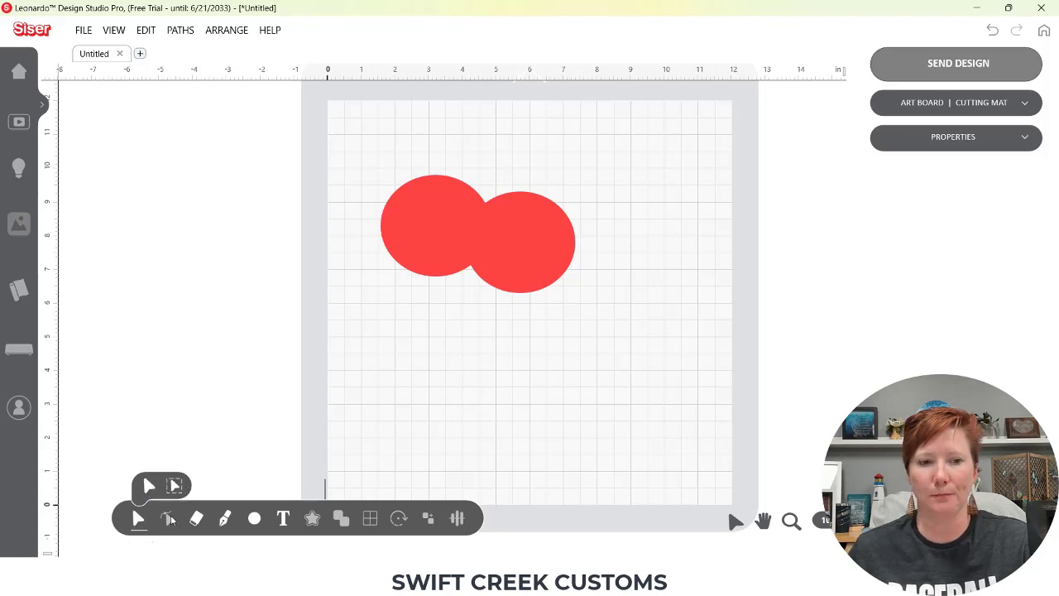
Select the left red circle and enter Edit Curves so its anchor nodes show
left_click(413, 240)
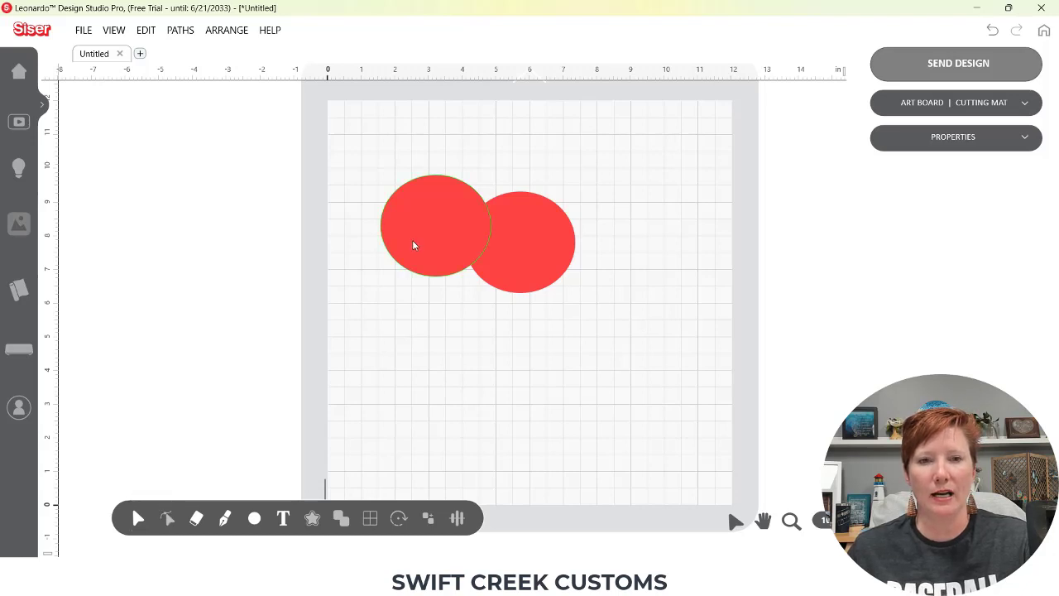
mouse_move(427, 237)
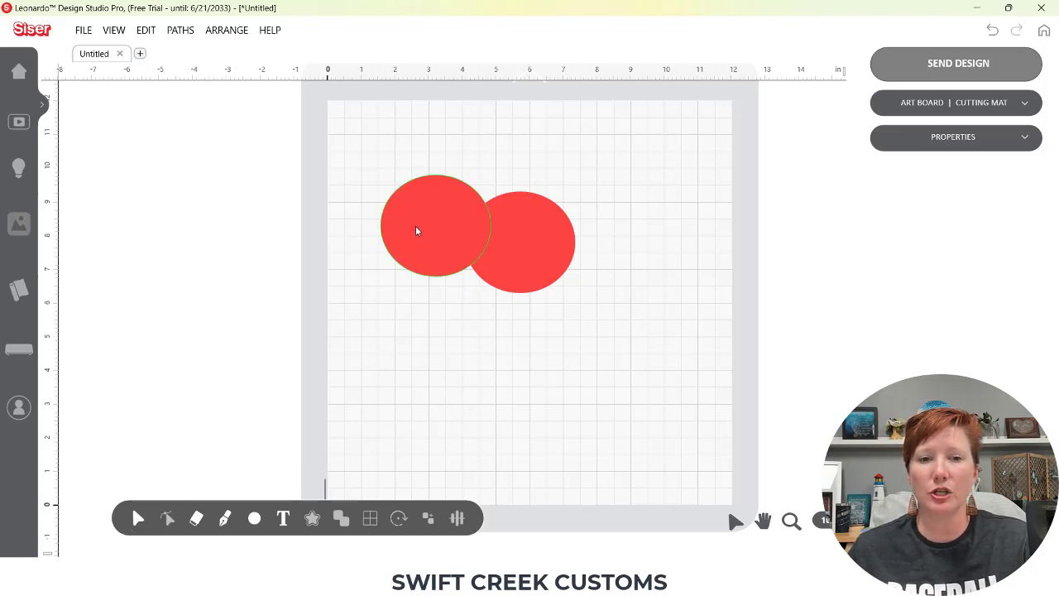
left_click(430, 232)
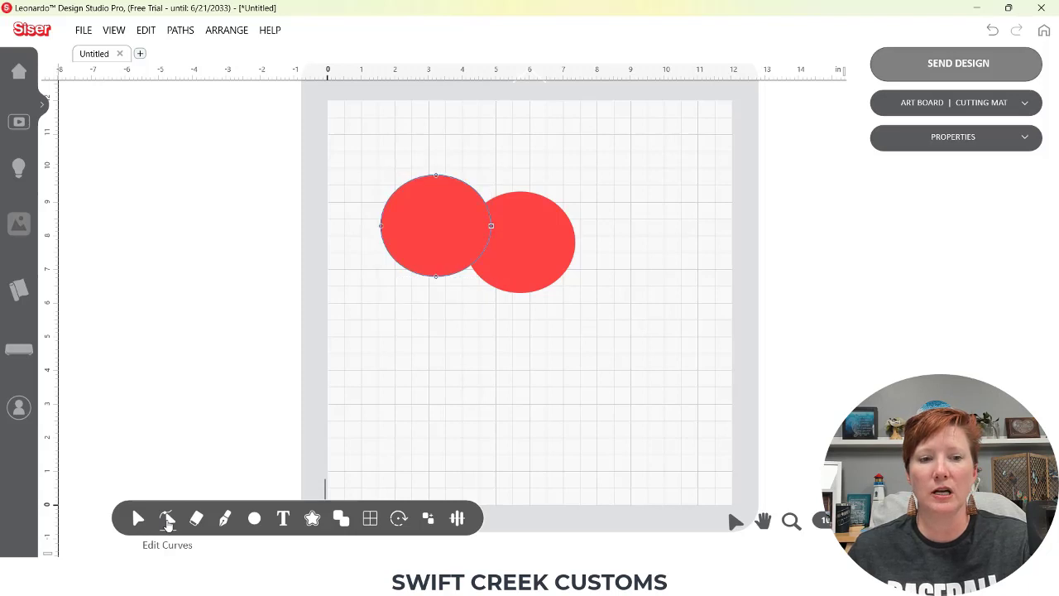
mouse_move(440, 279)
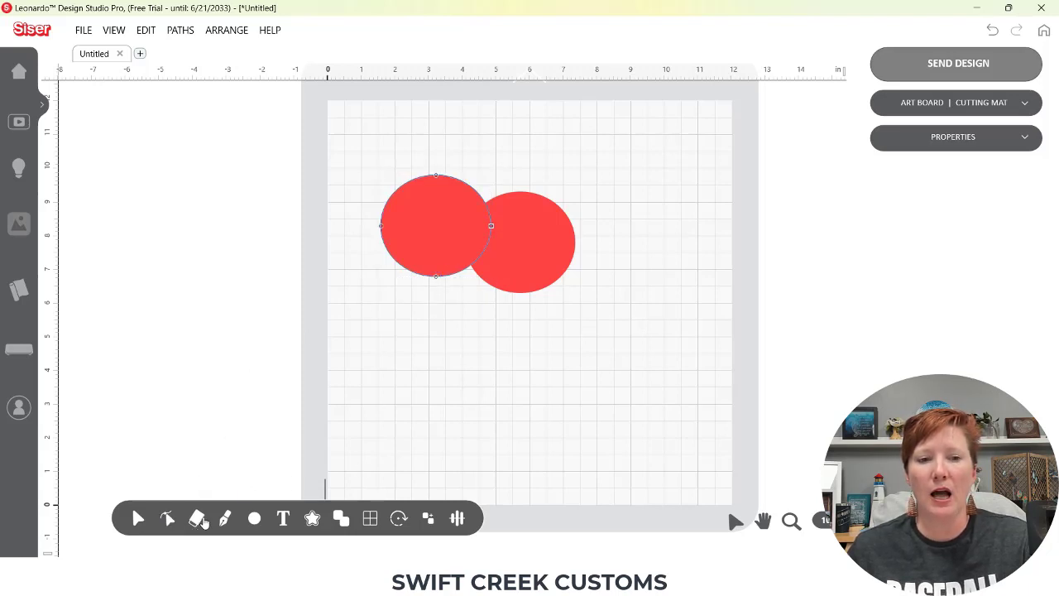
mouse_move(197, 518)
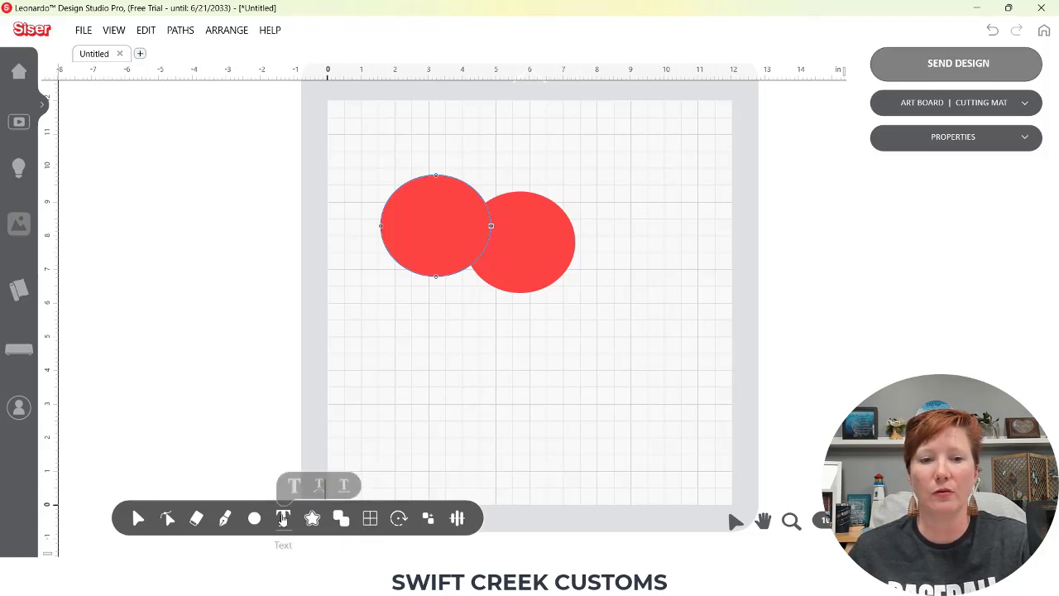
left_click(283, 518)
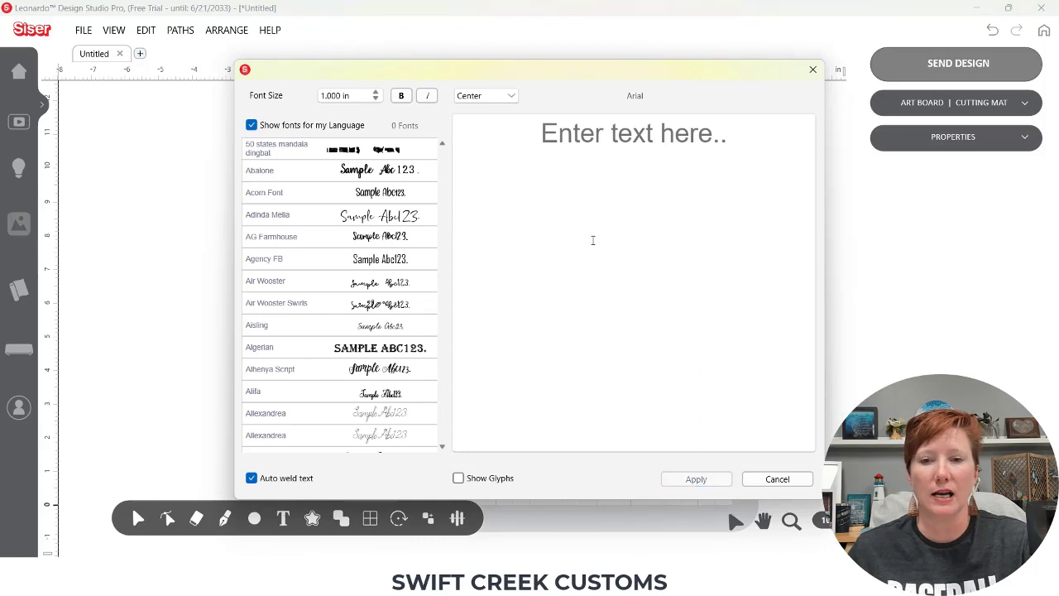
left_click(776, 480)
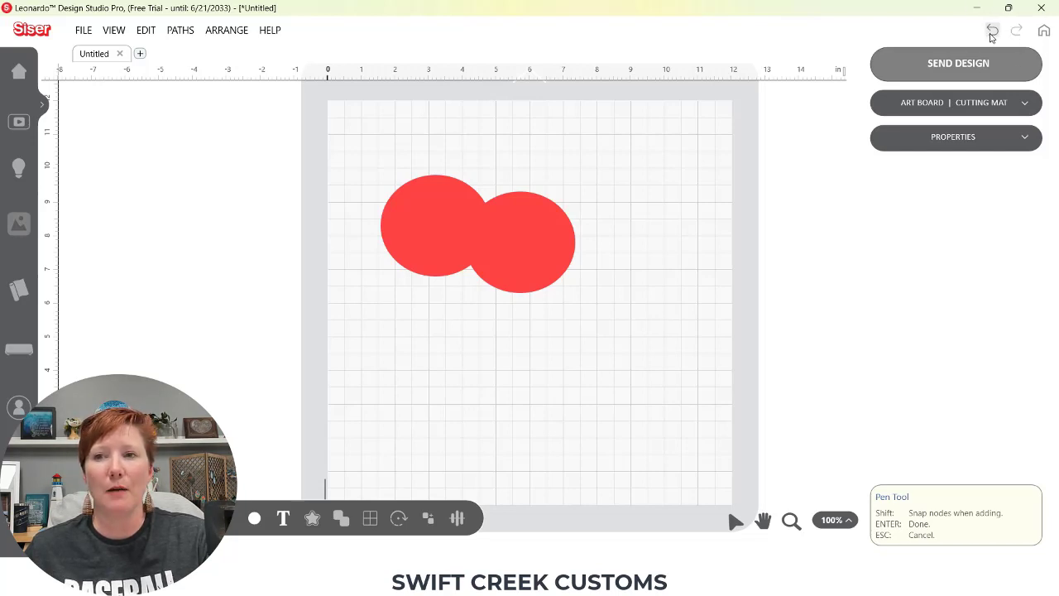
mouse_move(1042, 30)
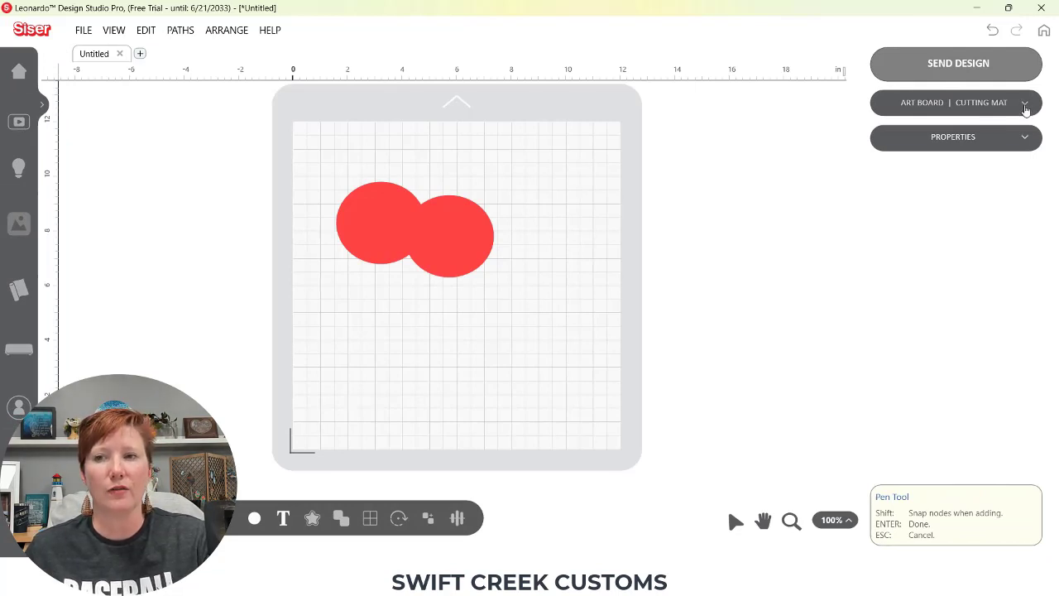
Expand the 12 × 12 in Standard Siser Mat settings and toggle Print and Cut on then off
left_click(1025, 103)
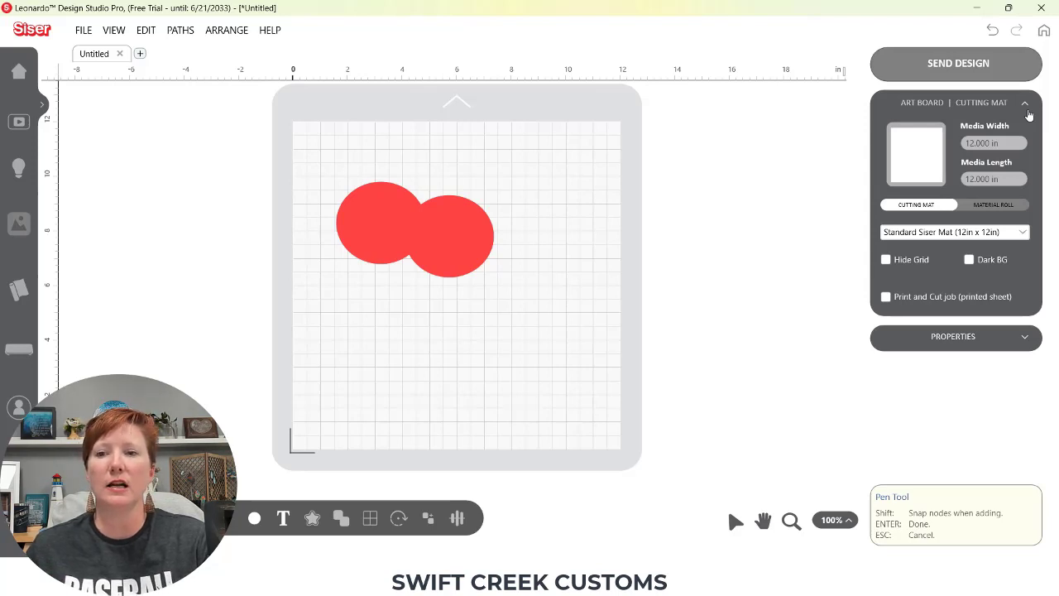
left_click(885, 296)
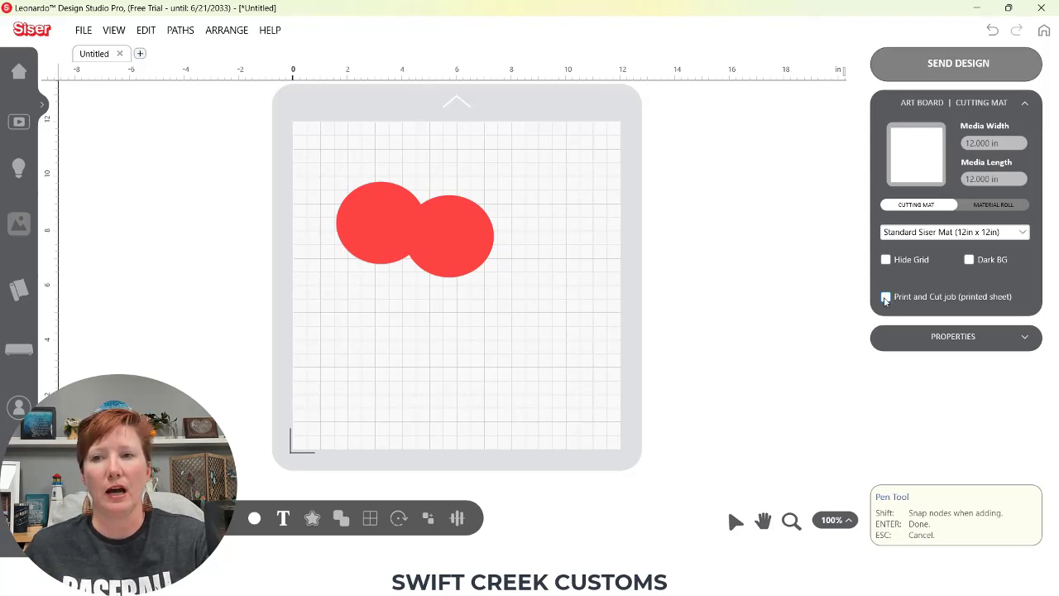
left_click(885, 297)
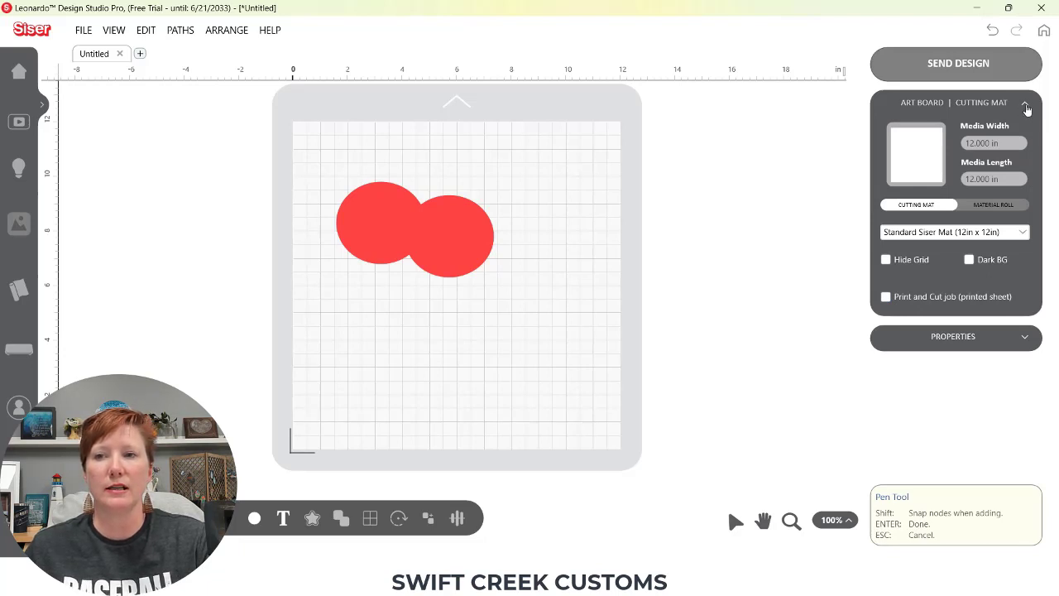
left_click(1026, 103)
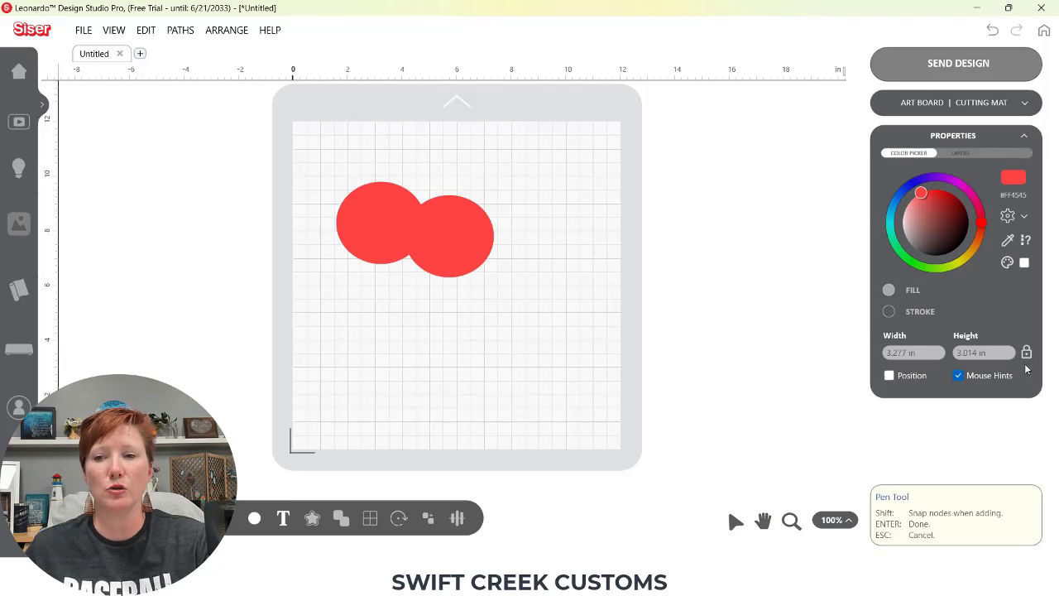
mouse_move(896, 337)
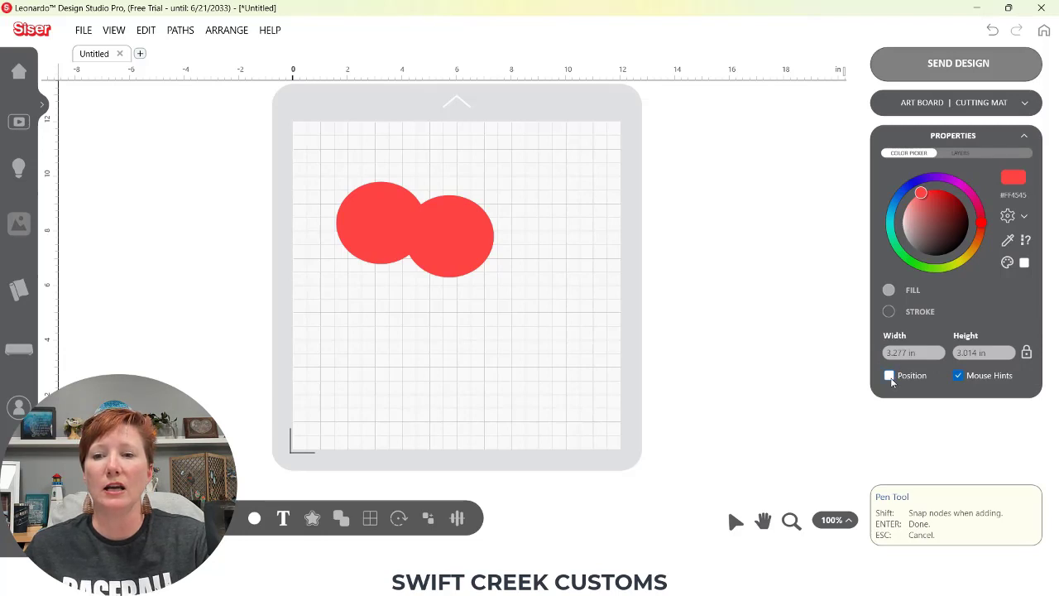
left_click(888, 374)
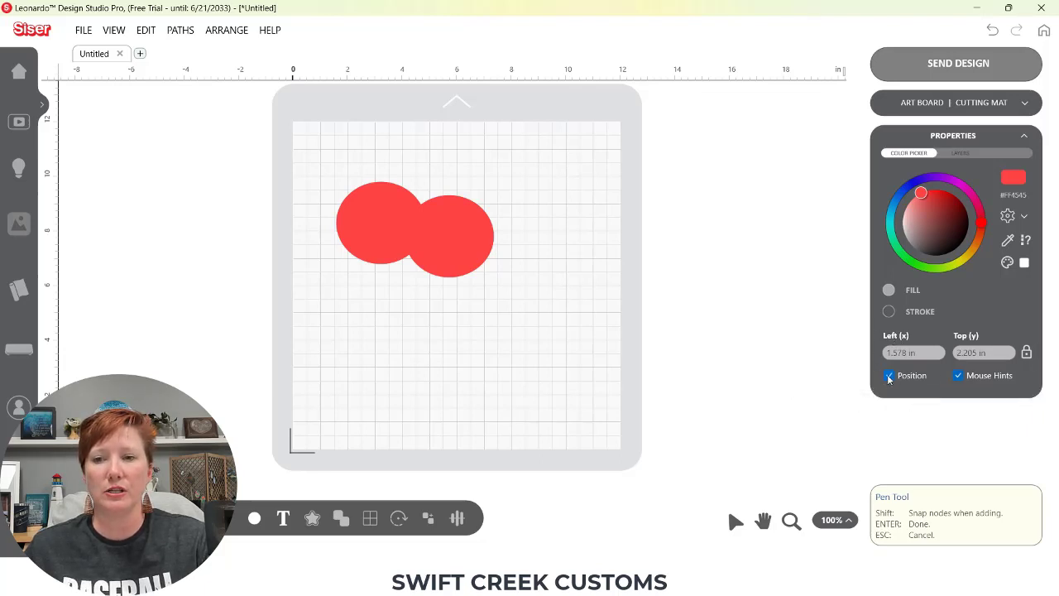
left_click(889, 374)
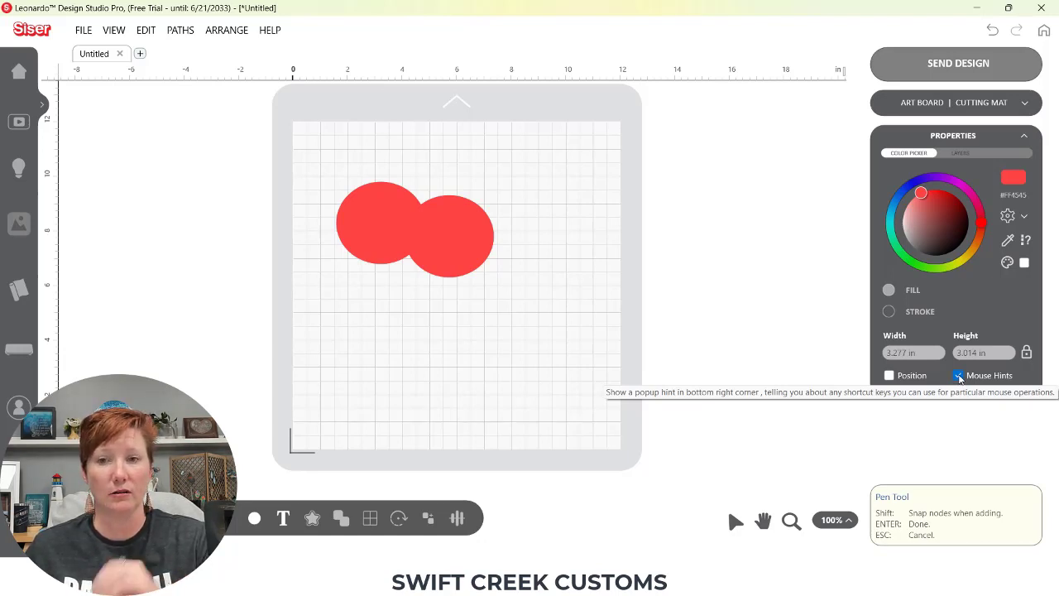
left_click(958, 374)
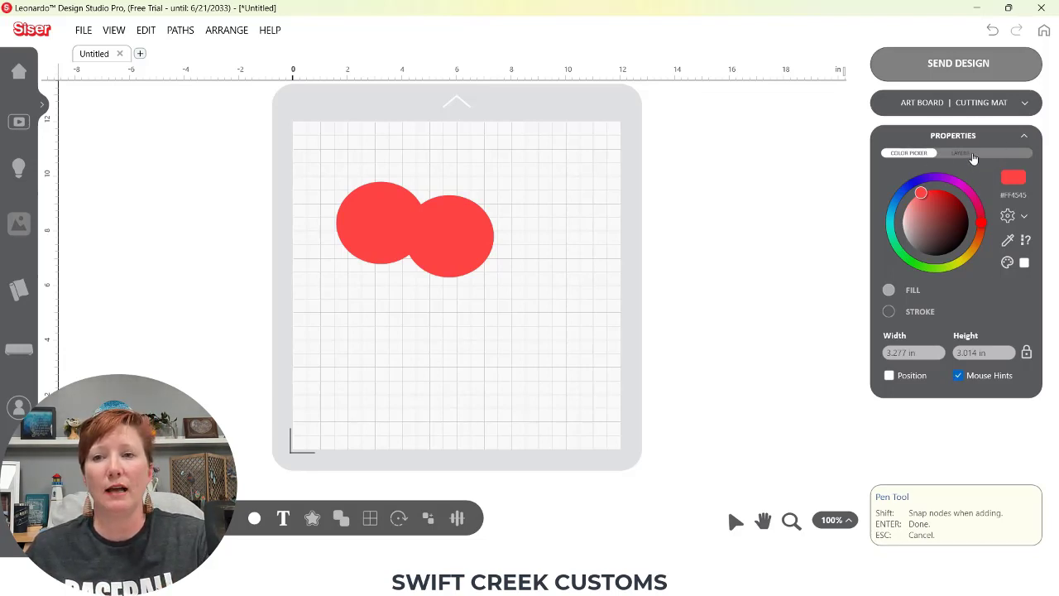
Show the Layers list with both red circles under Layer 1
left_click(960, 152)
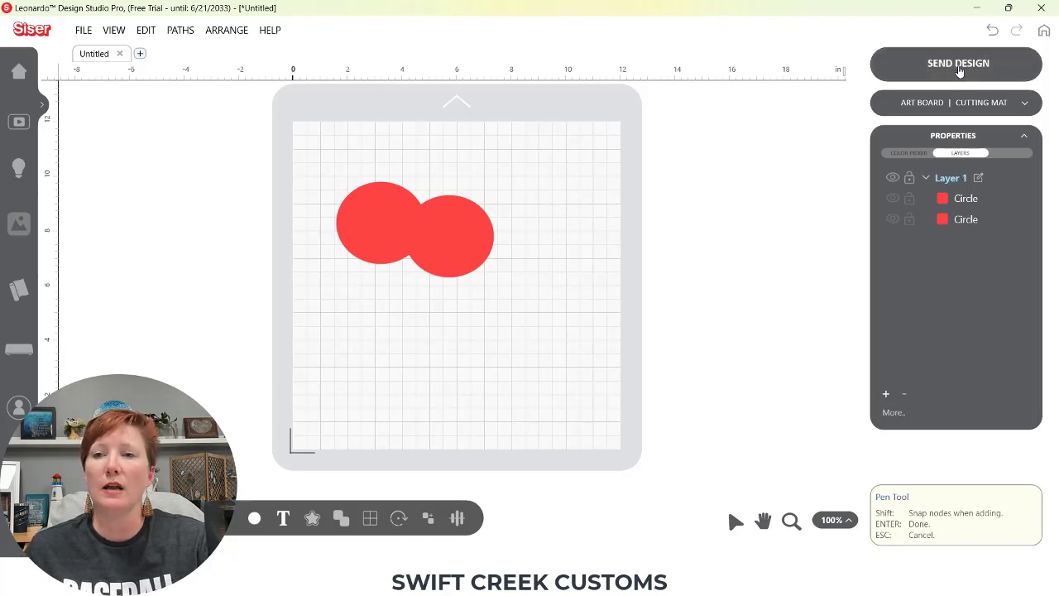
Send all artwork to the cut view with each color layer moved to origin
left_click(957, 63)
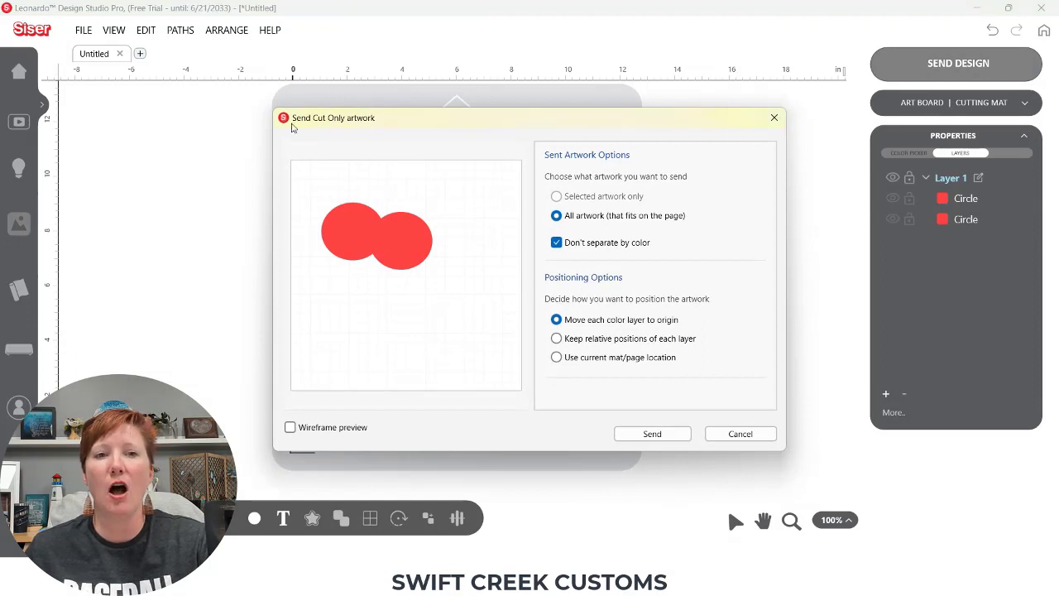
mouse_move(615, 371)
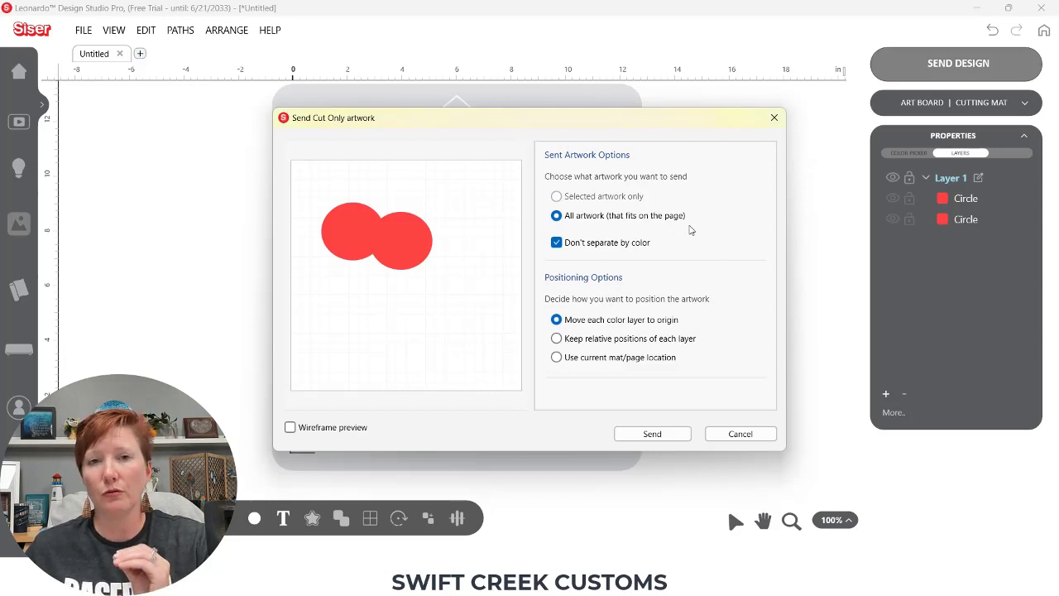
mouse_move(675, 258)
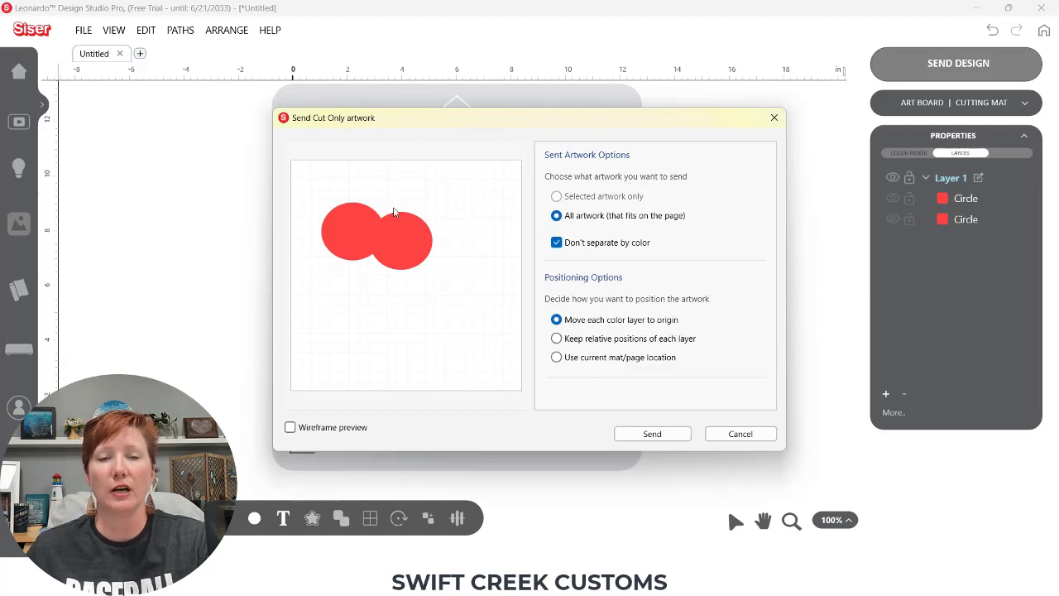
mouse_move(421, 195)
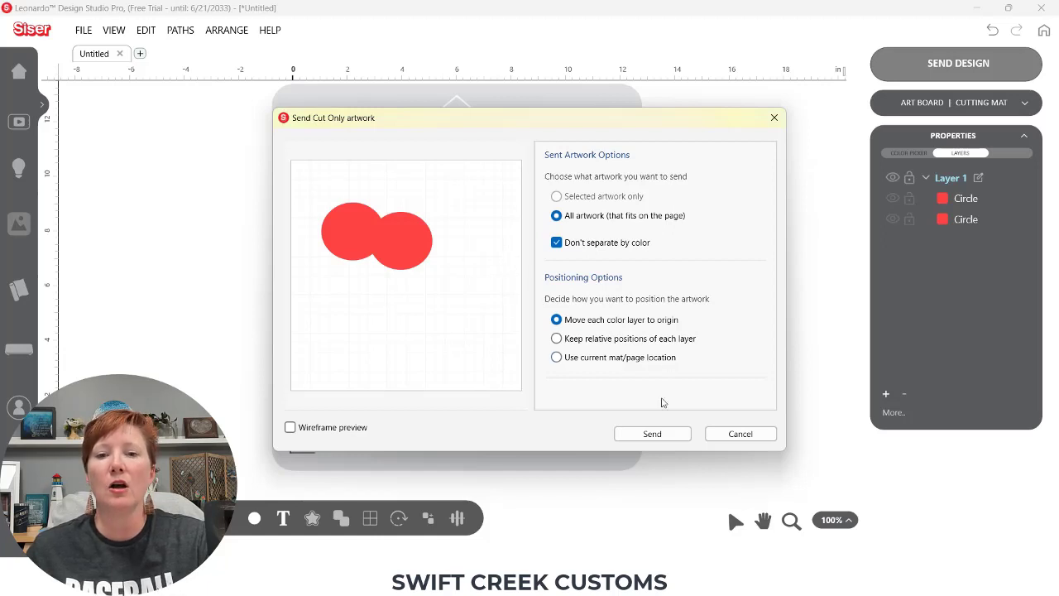
left_click(652, 433)
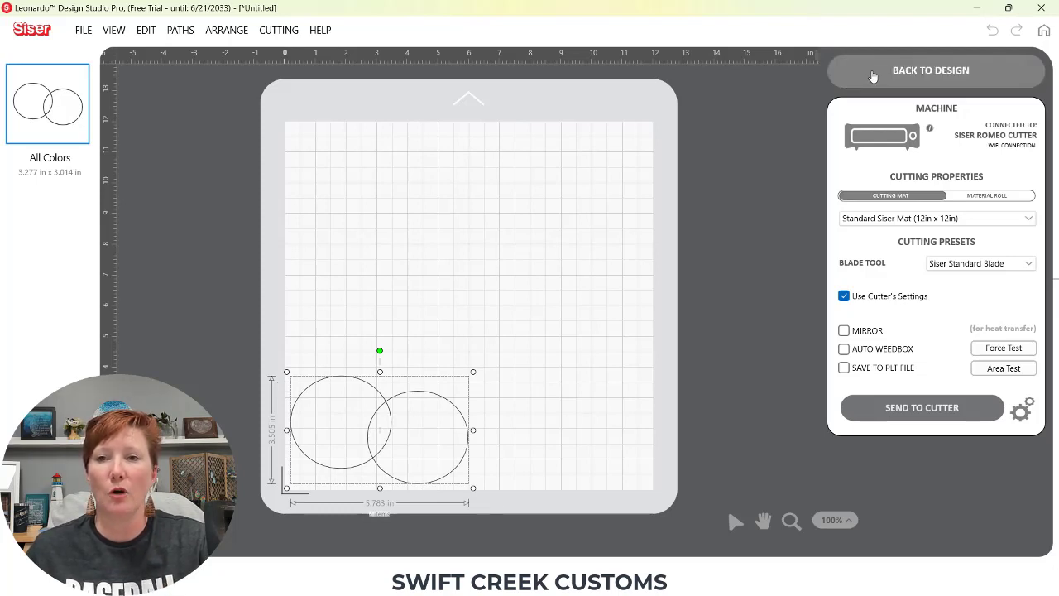
Return to the design and resend with 'Use current mat/page location' so the circles keep their place
left_click(929, 69)
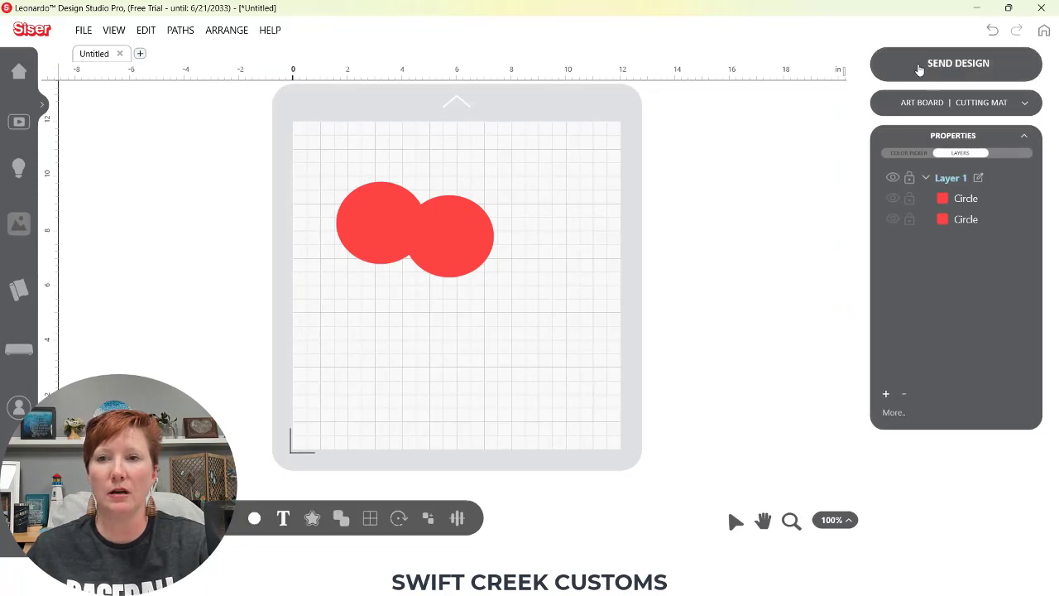
left_click(956, 63)
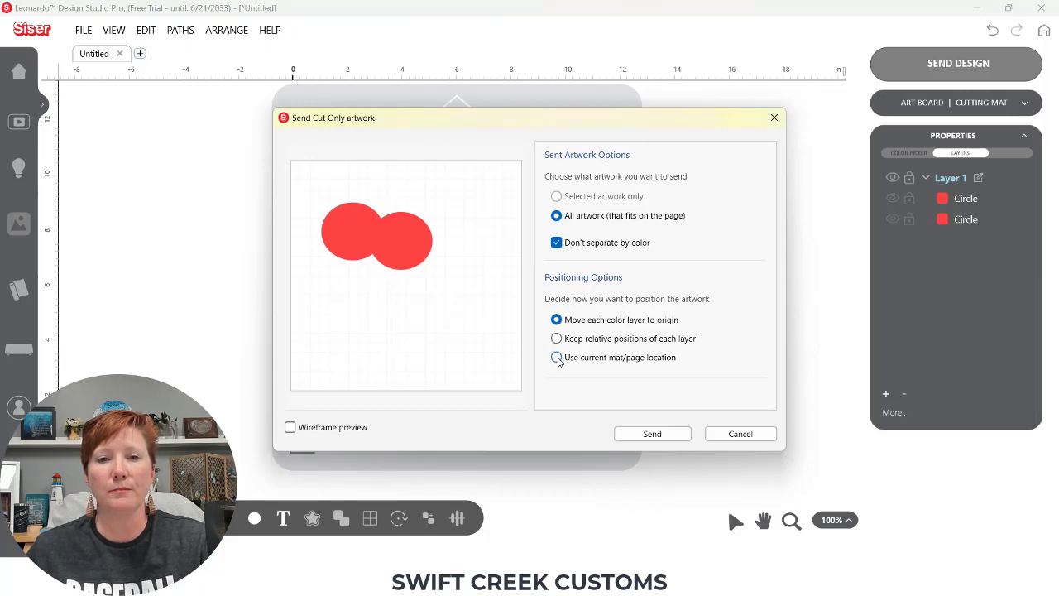
left_click(556, 357)
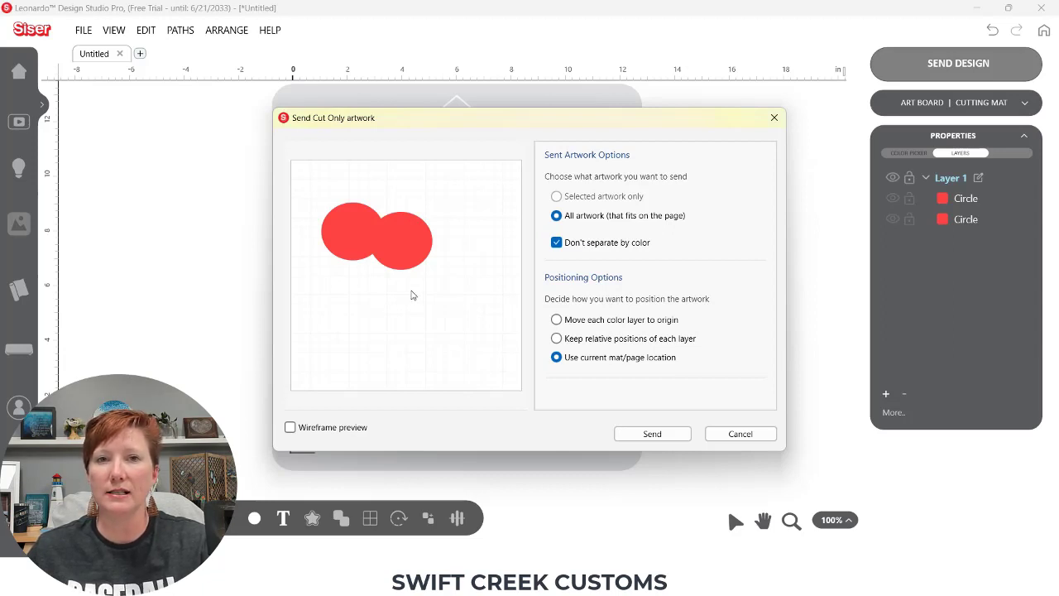
mouse_move(569, 311)
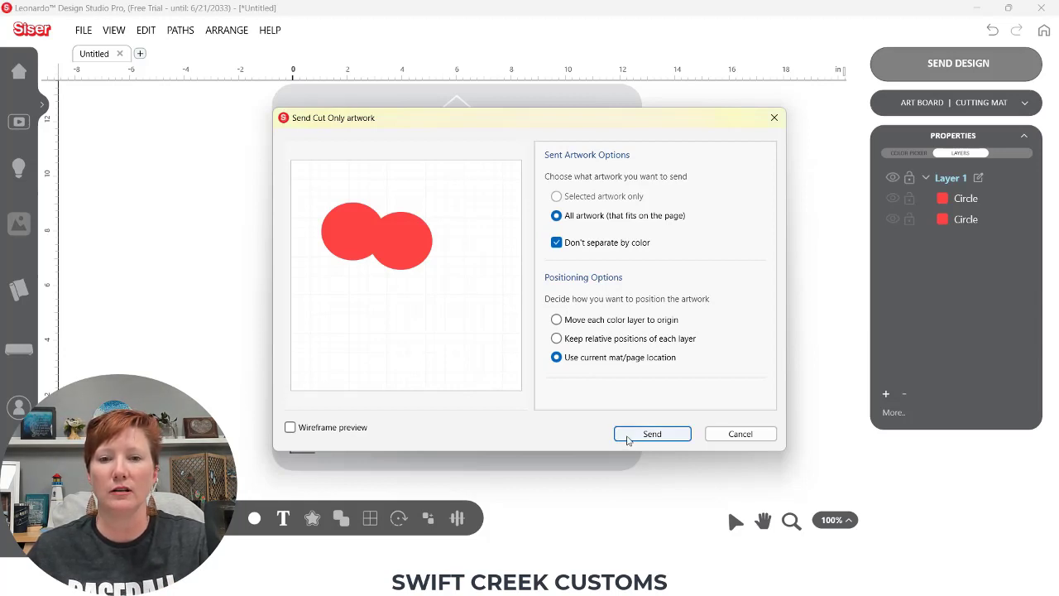
left_click(651, 433)
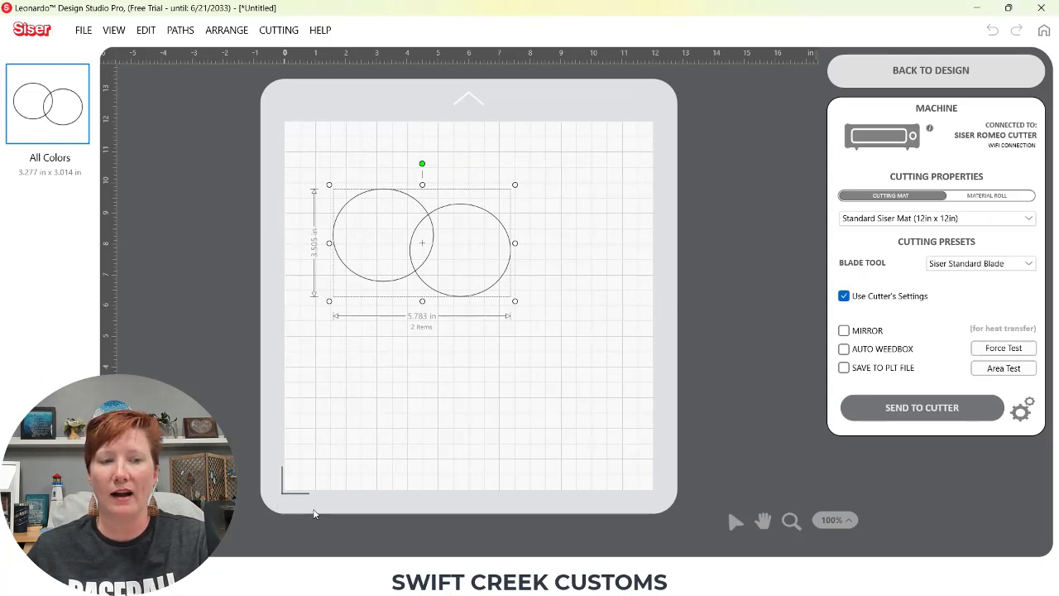
mouse_move(299, 502)
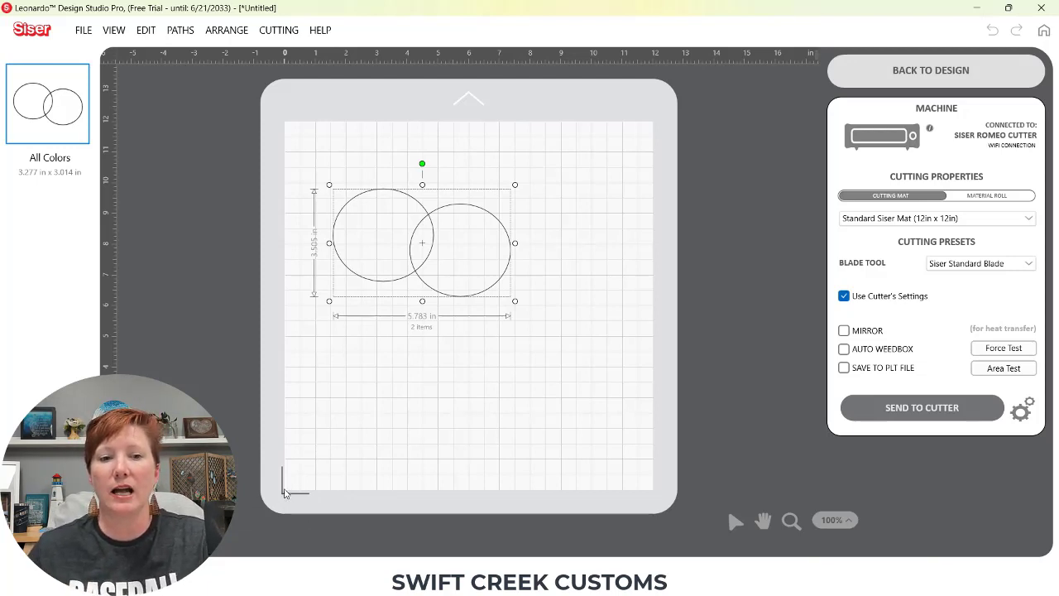
mouse_move(321, 342)
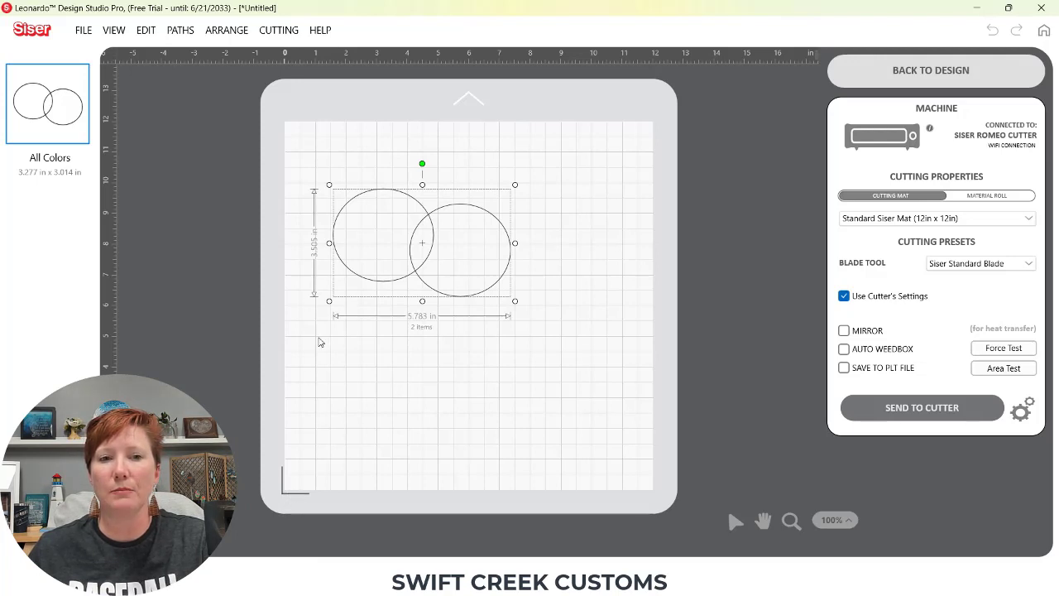
mouse_move(437, 240)
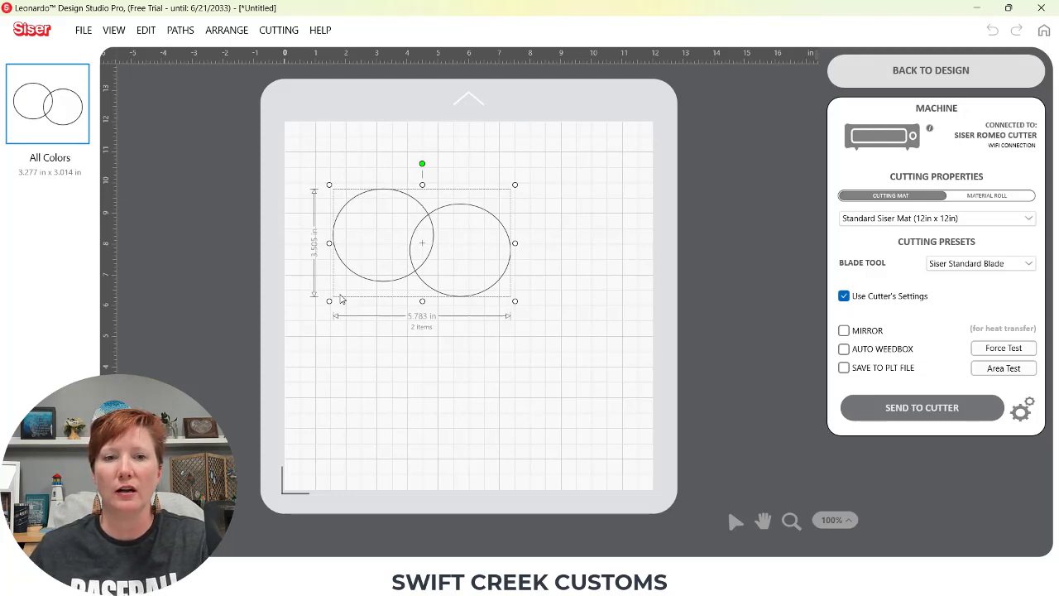
mouse_move(359, 331)
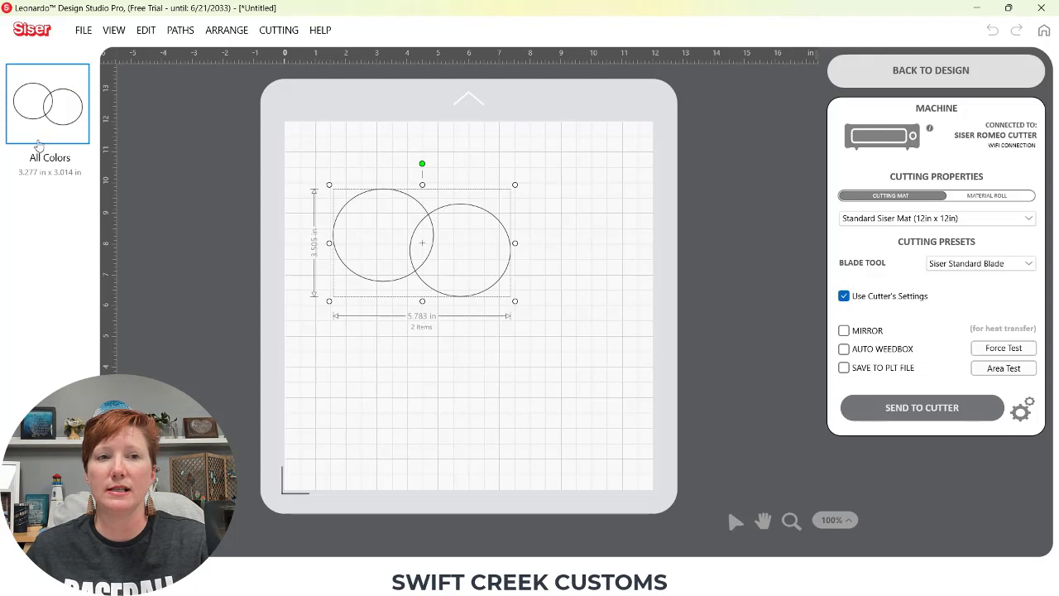
mouse_move(863, 72)
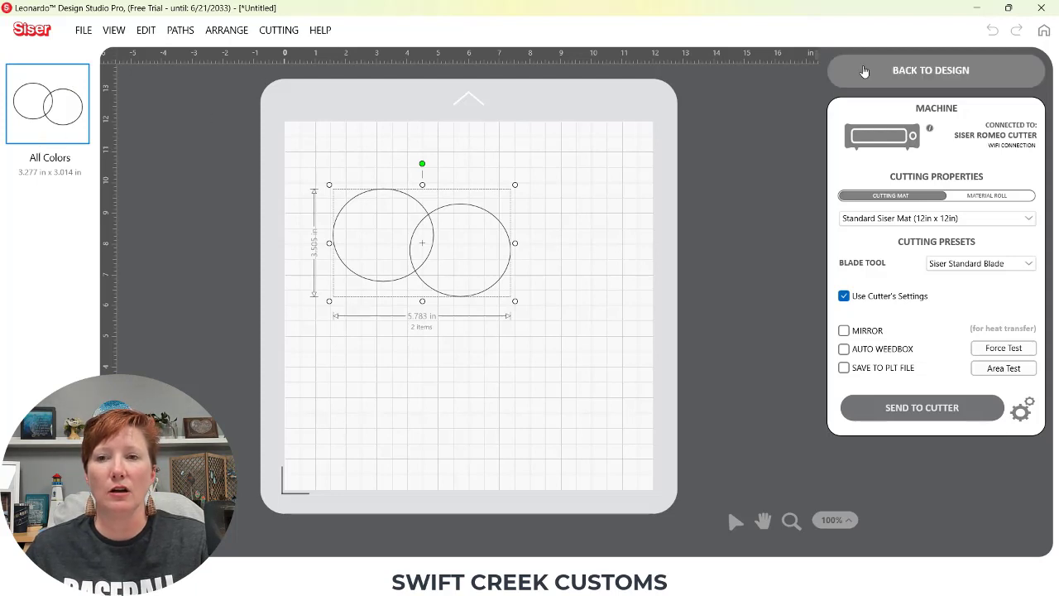
Return to the design and recolour the right circle dark grey
left_click(929, 70)
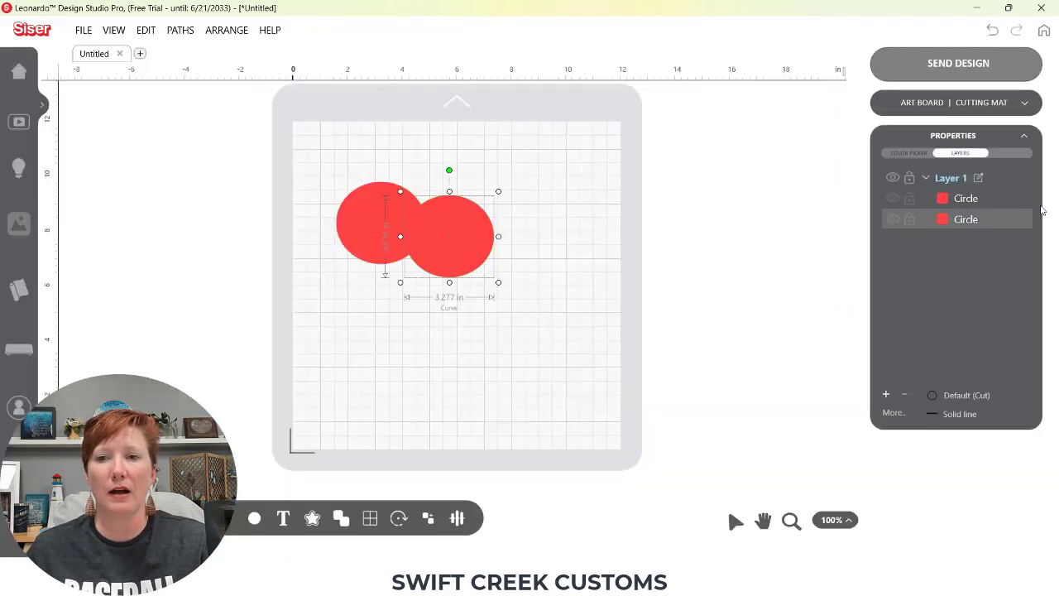
left_click(907, 152)
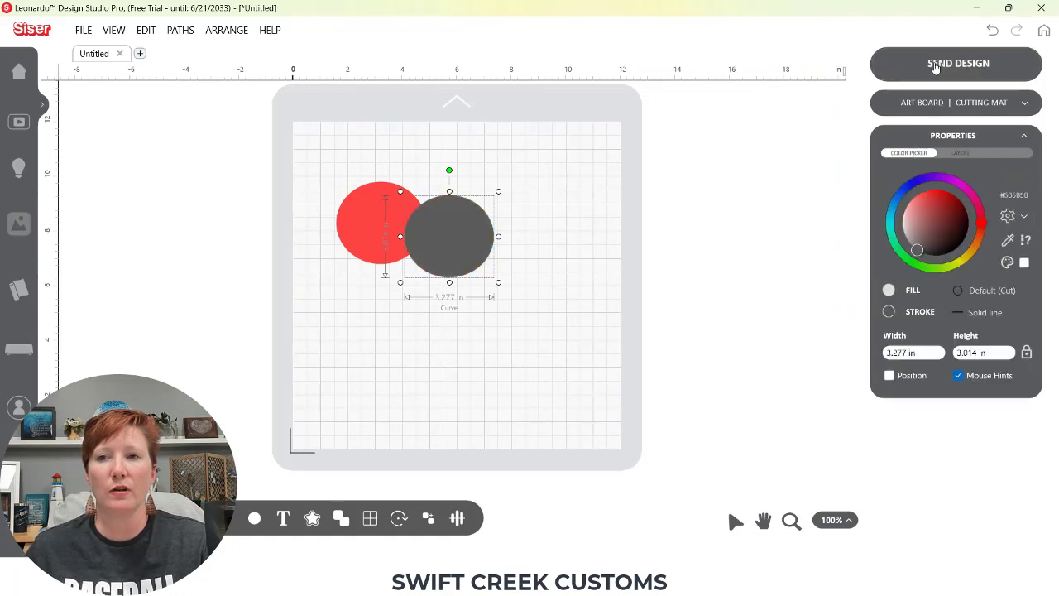
left_click(956, 63)
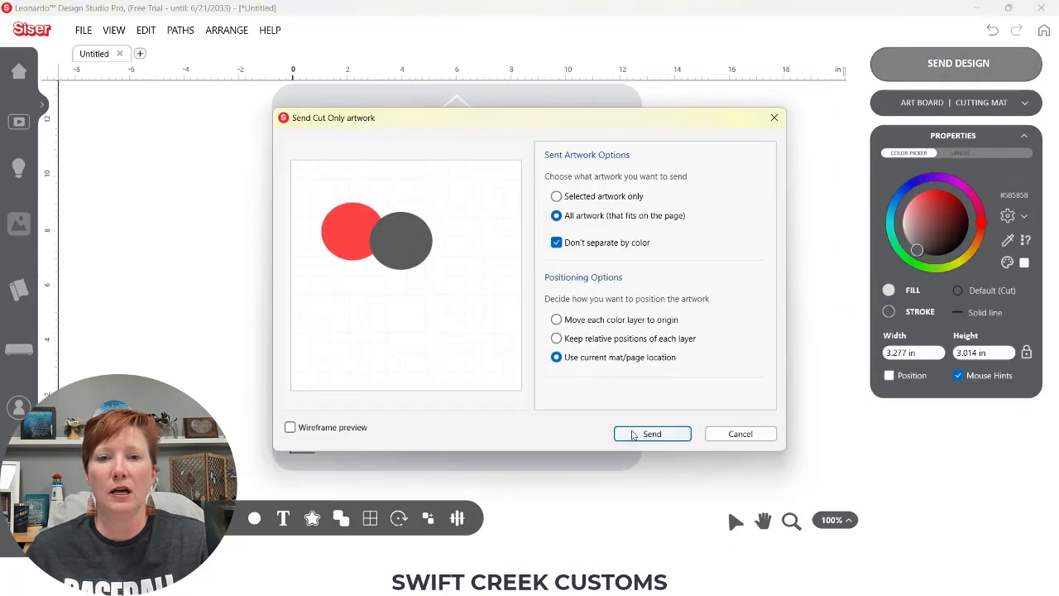
Send with 'Move each color layer to origin' and colours separated rather than combined
left_click(556, 319)
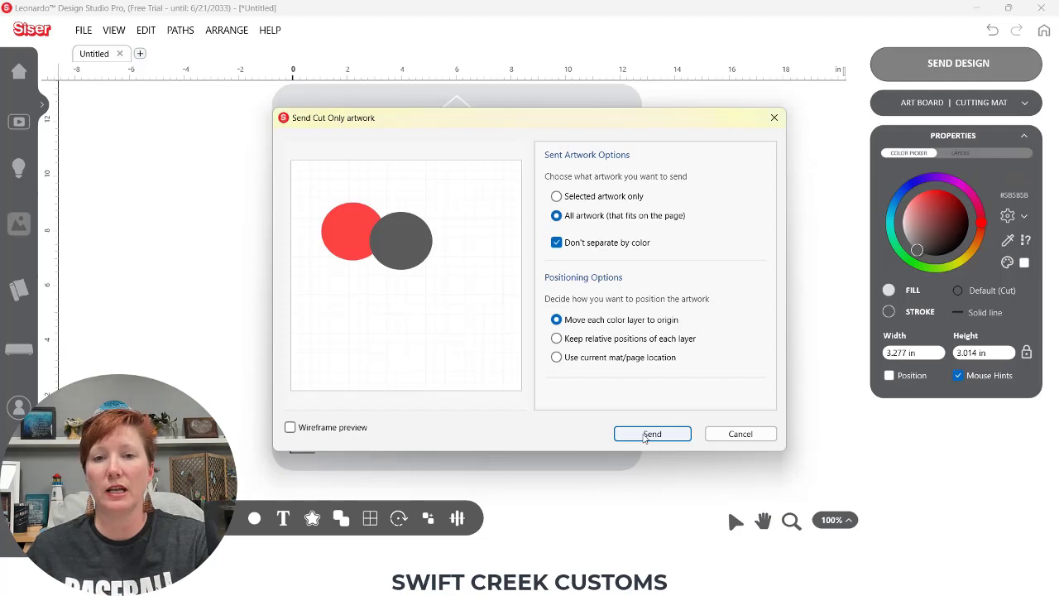
left_click(652, 433)
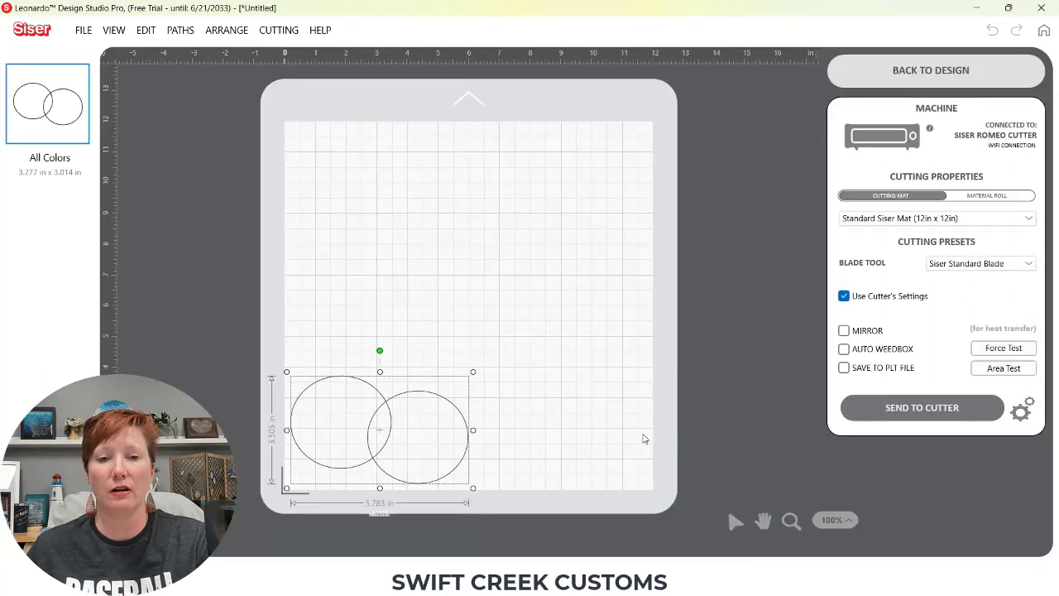
mouse_move(905, 83)
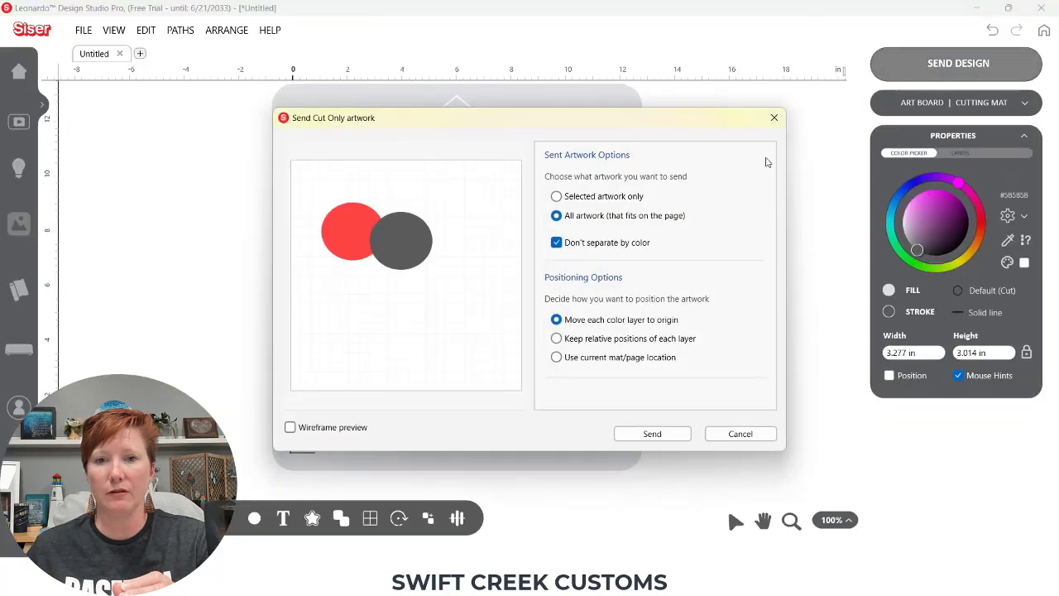
left_click(556, 241)
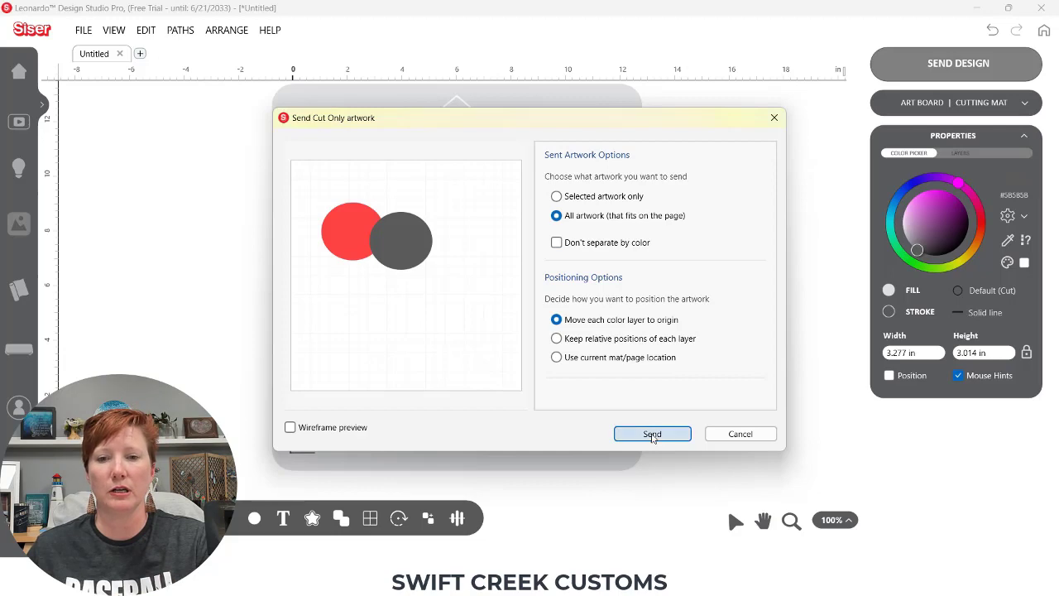
Send the colour-separated artwork so Gray 25% and Tomato jobs each sit at the mat origin
left_click(652, 433)
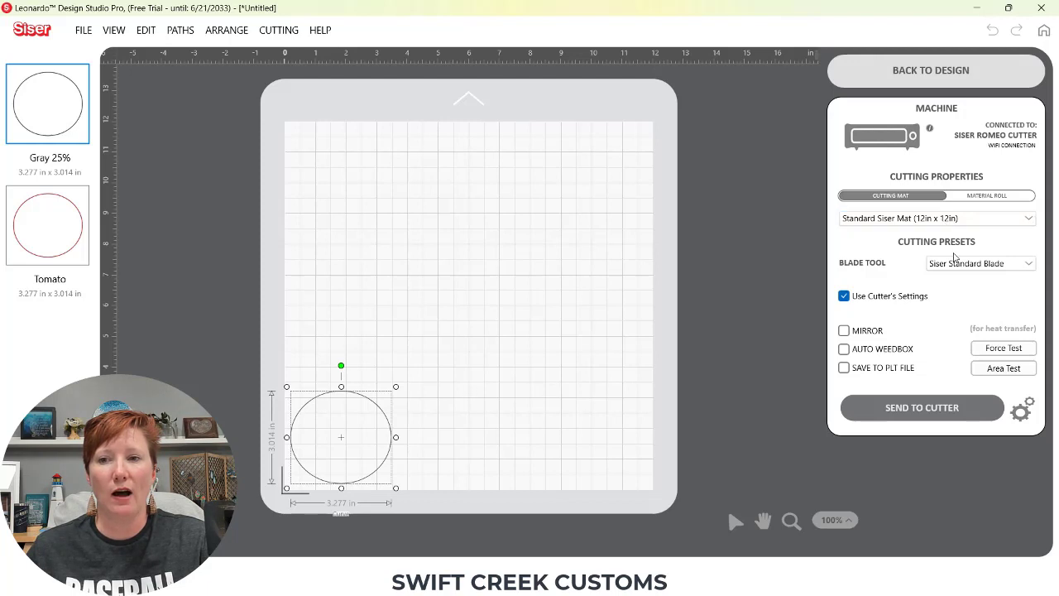
left_click(979, 261)
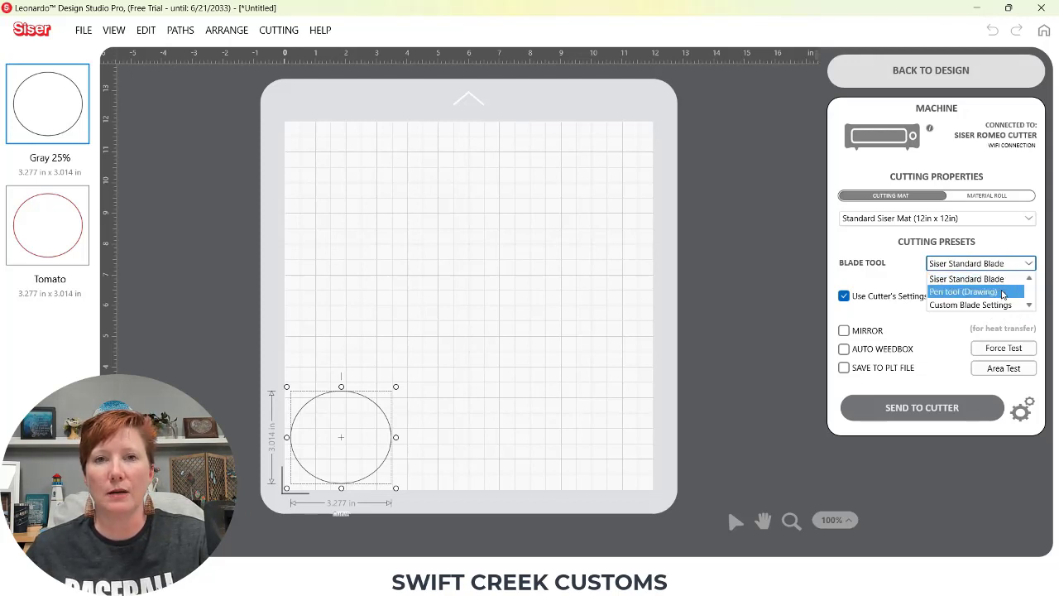
mouse_move(976, 304)
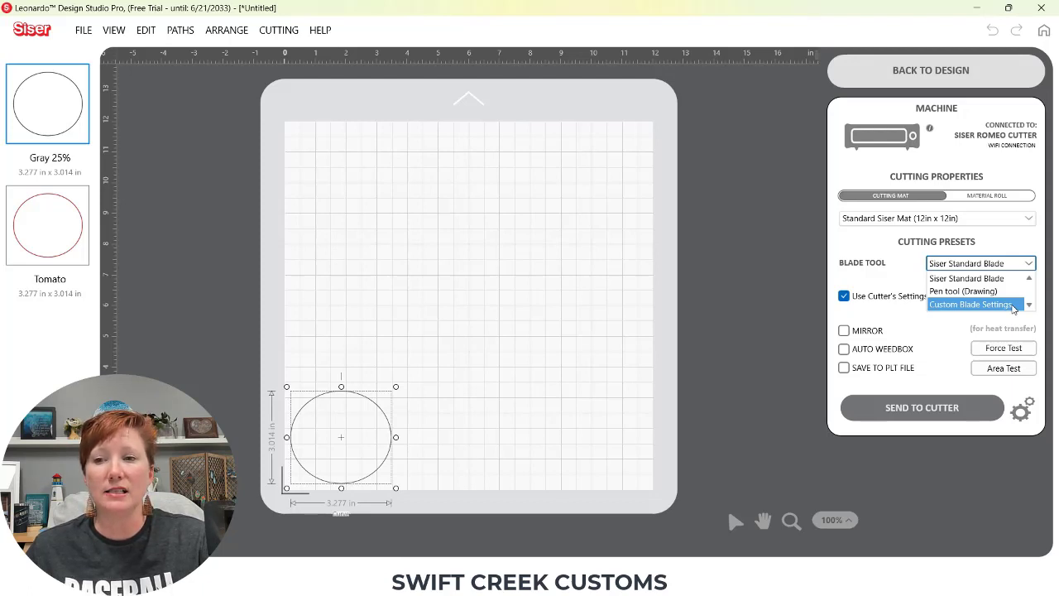
left_click(969, 305)
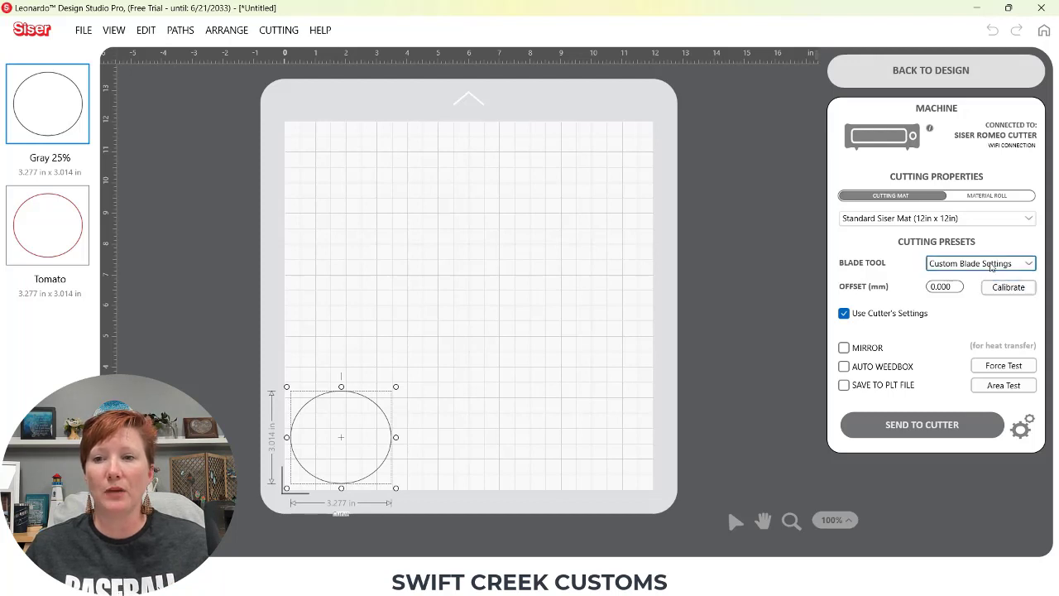
left_click(980, 262)
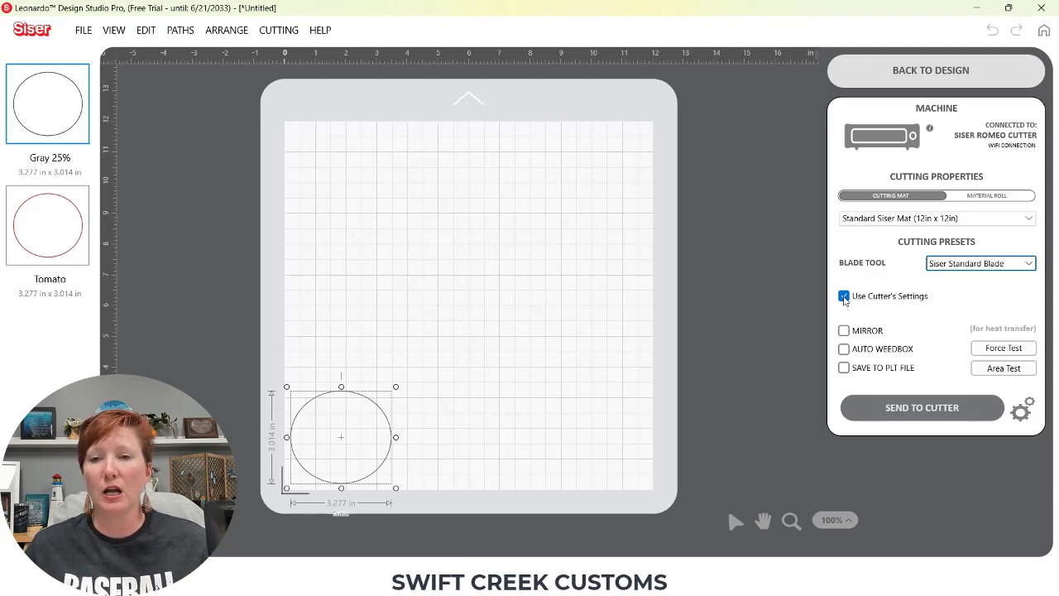
Turn off Use Cutter's Settings, keeping Cutting Tool with manual speed 10 and force 1
left_click(843, 295)
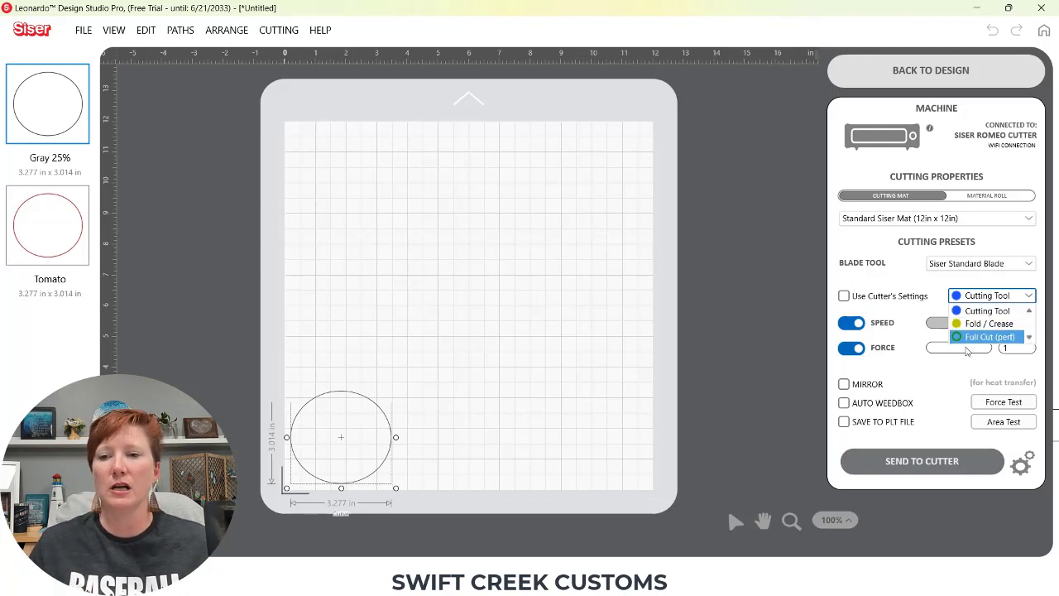
mouse_move(935, 367)
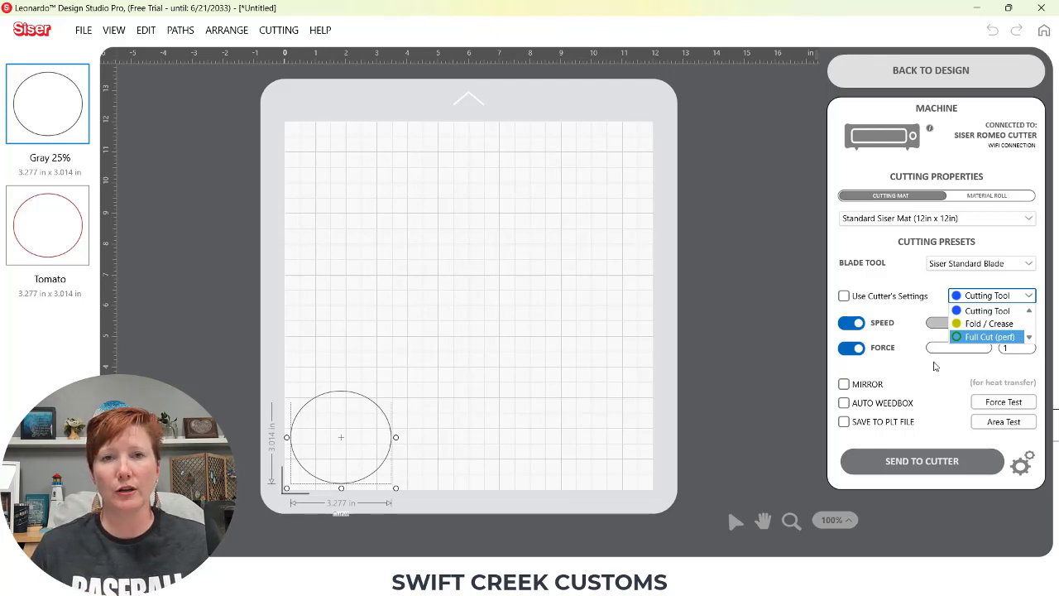
left_click(986, 311)
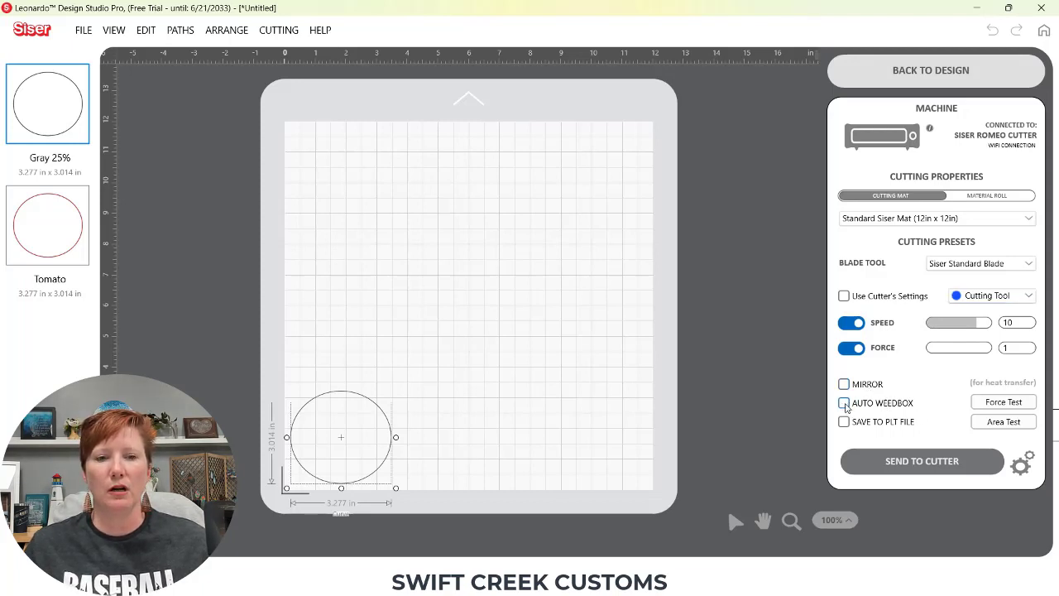
Toggle Auto Weedbox on and off, then return to the design canvas
left_click(843, 403)
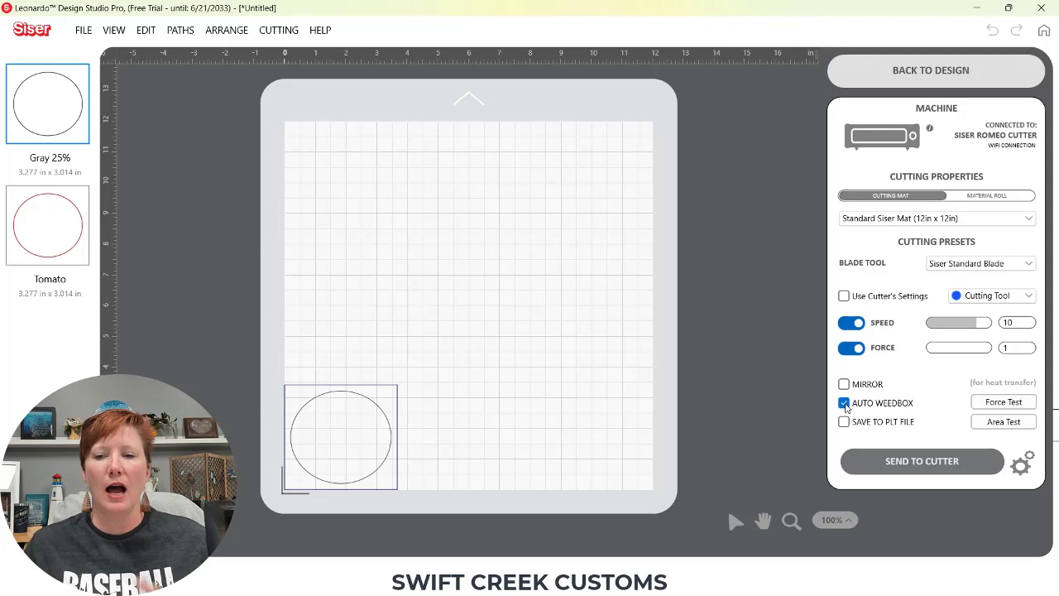
left_click(843, 404)
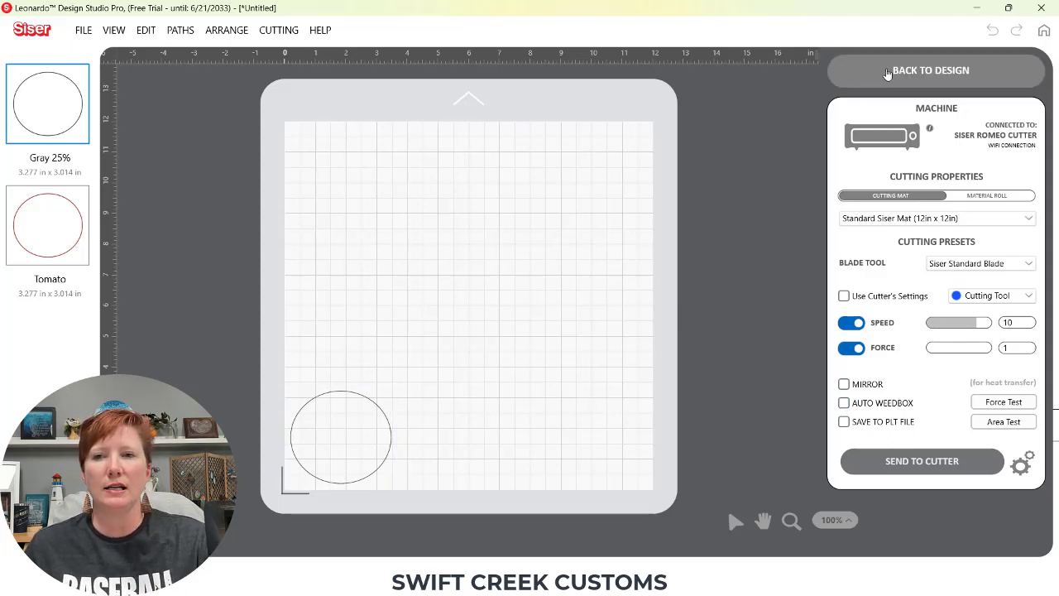
left_click(936, 69)
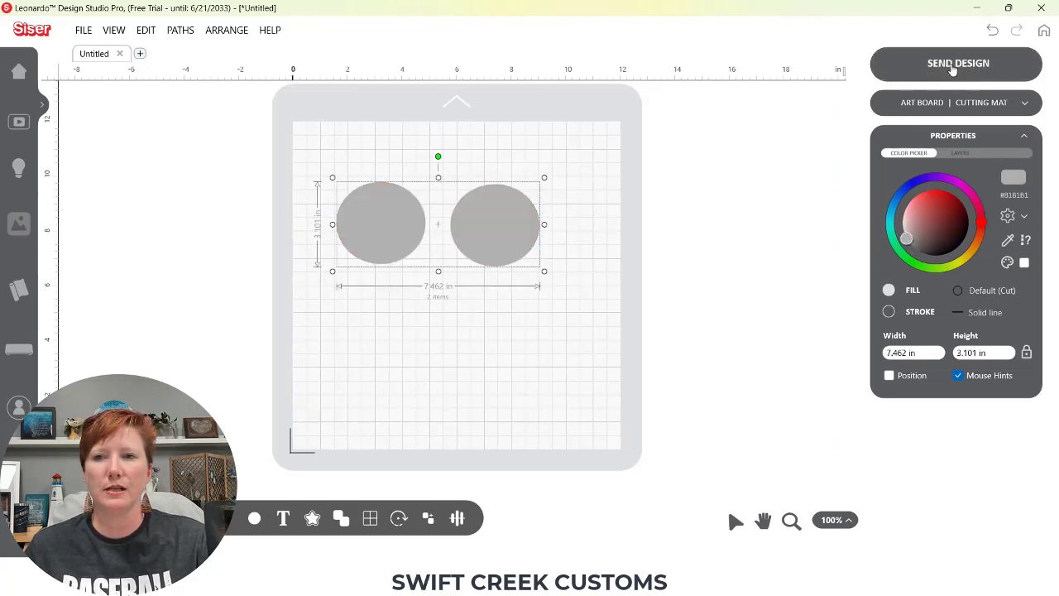
Send all artwork to cutting as one Gray 75% job
left_click(956, 63)
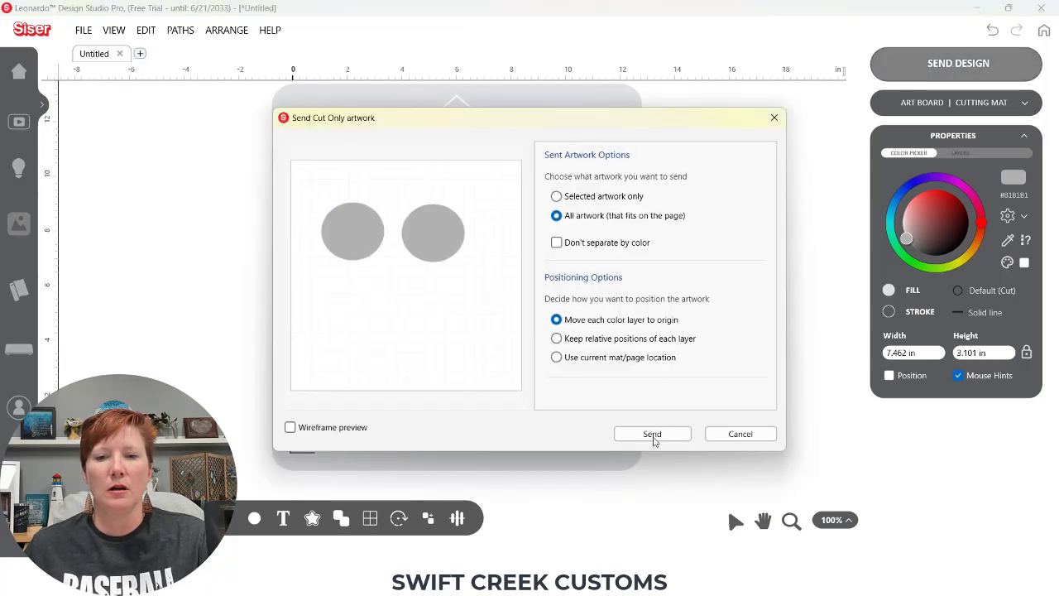
left_click(652, 434)
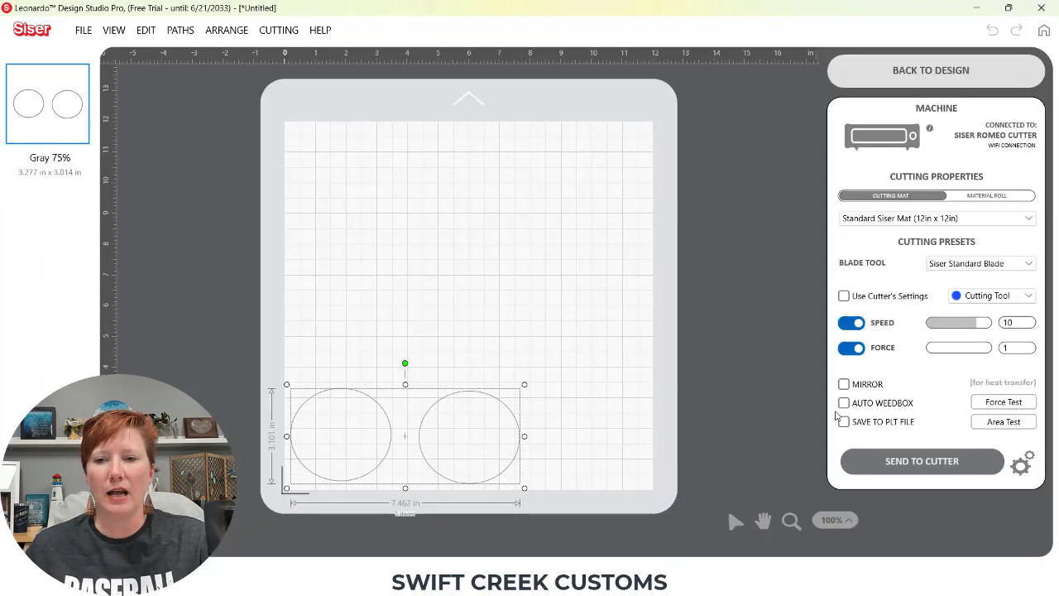
Reselect the left and right circles on the mat so each gets a weed box
left_click(367, 383)
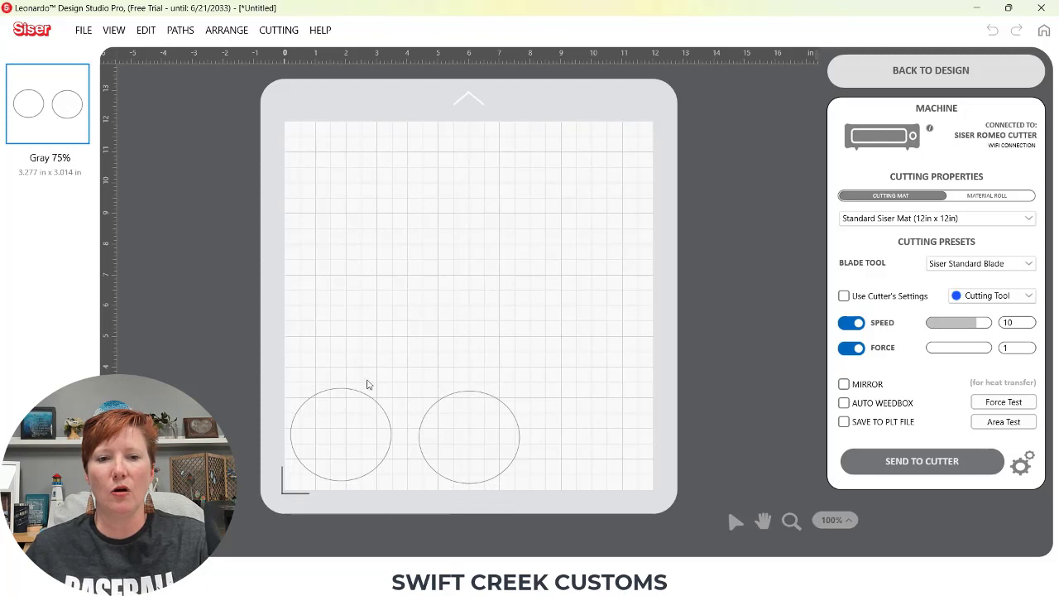
left_click(341, 433)
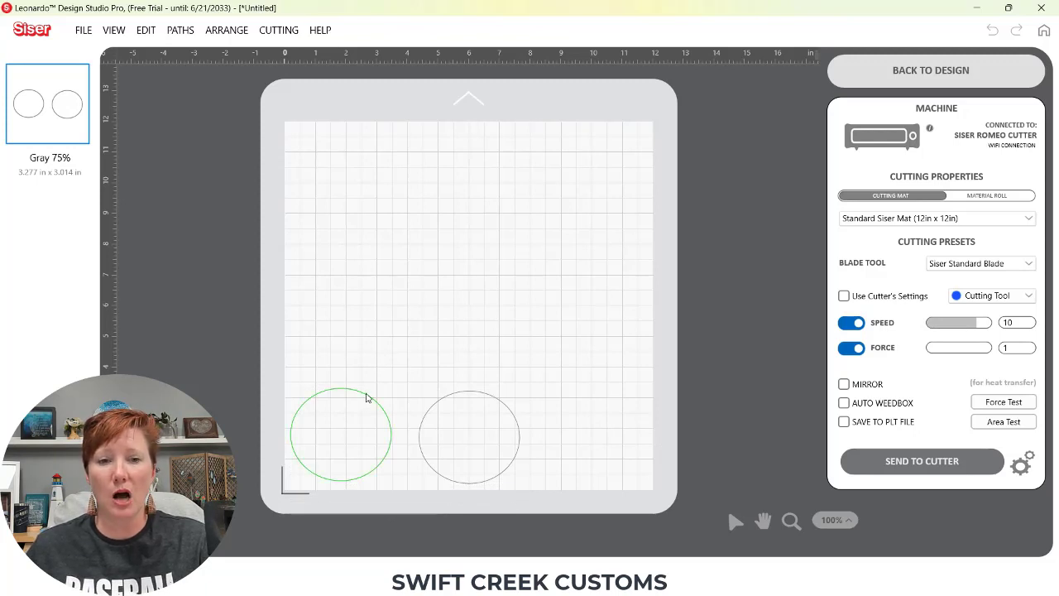
left_click(340, 433)
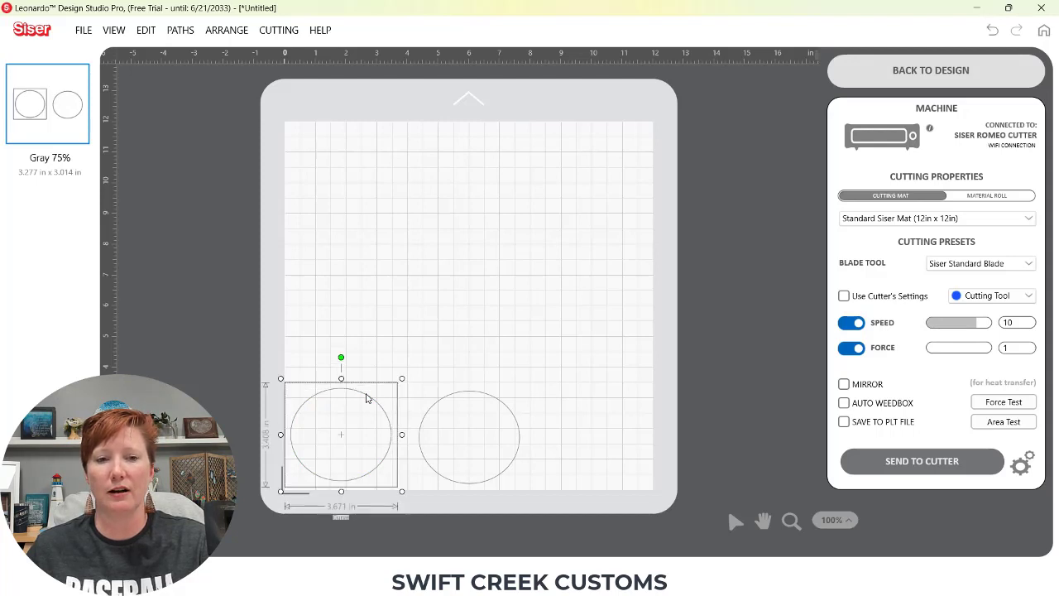
left_click(470, 437)
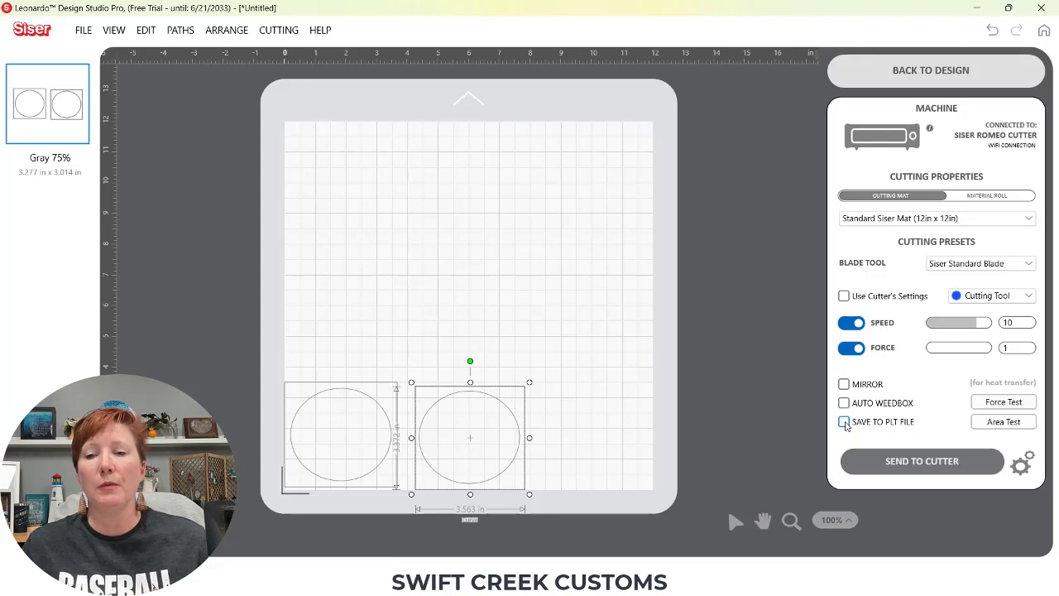
mouse_move(905, 427)
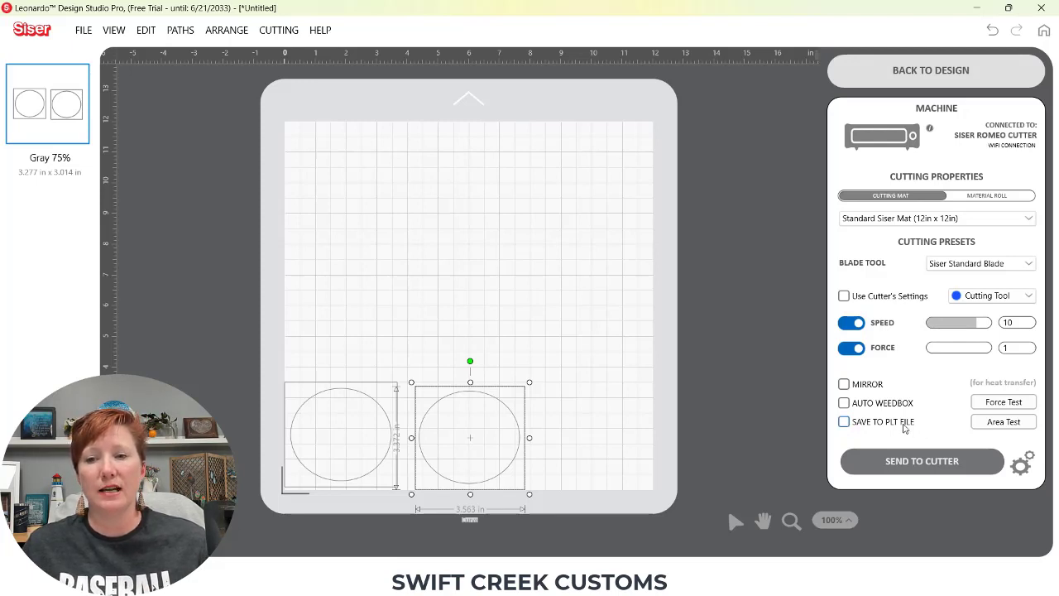
Set the Gray 75% job to save as a PLT file to a USB stick
left_click(844, 422)
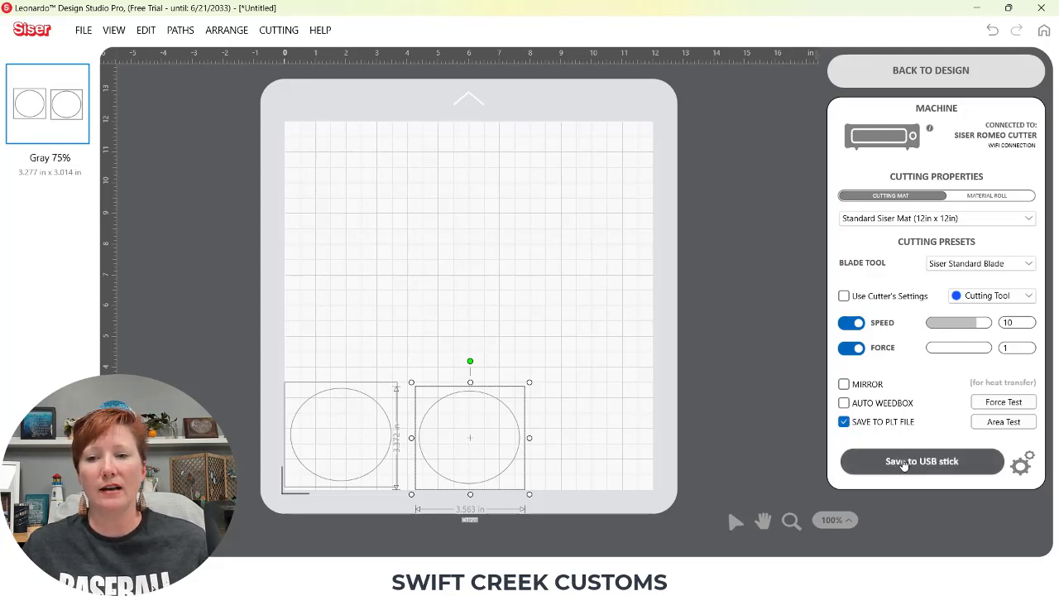
left_click(921, 460)
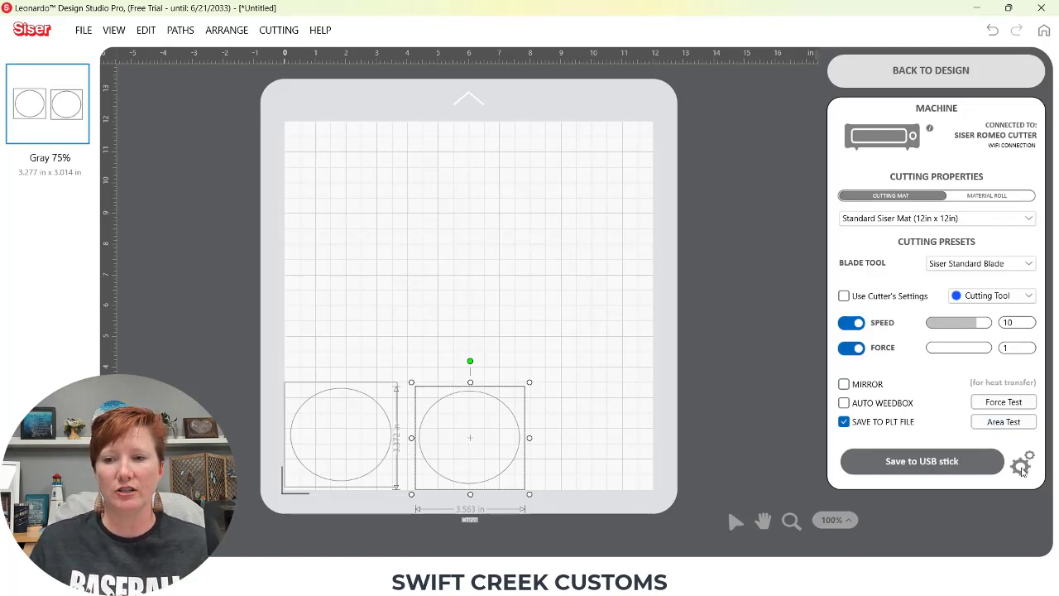
left_click(1023, 464)
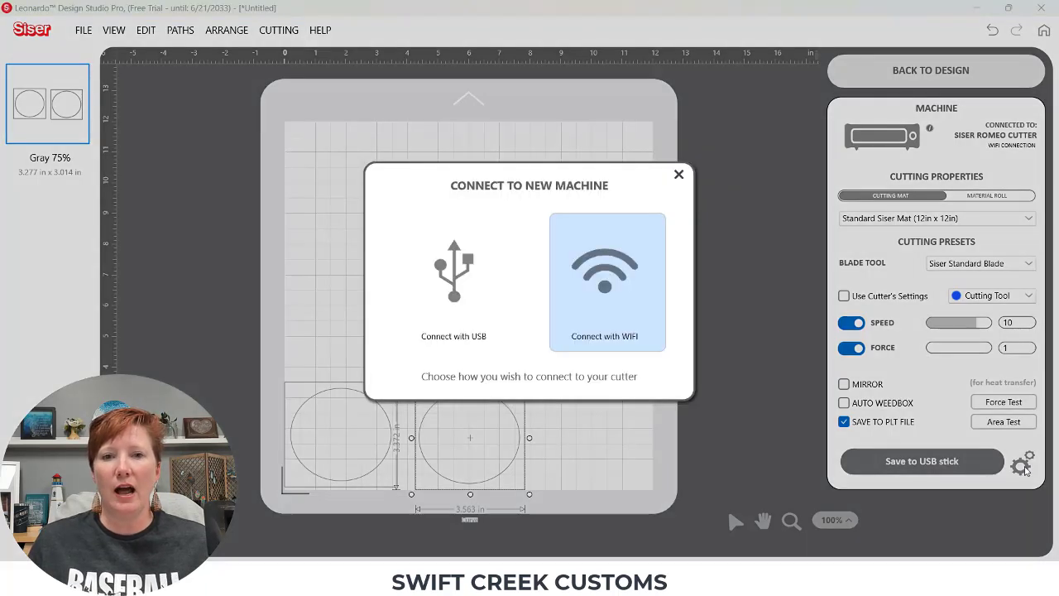
mouse_move(703, 374)
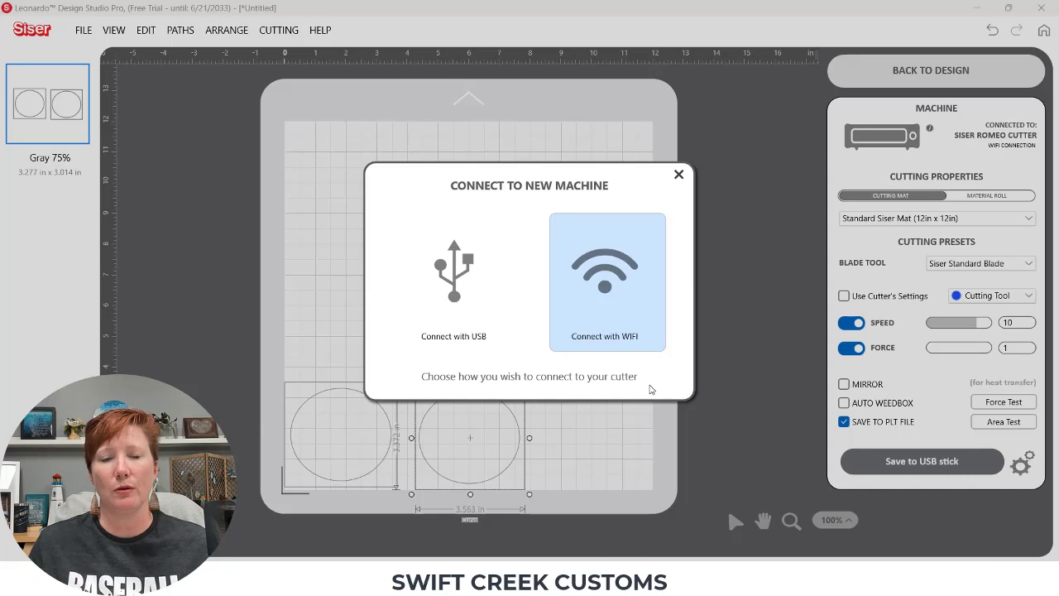
mouse_move(725, 261)
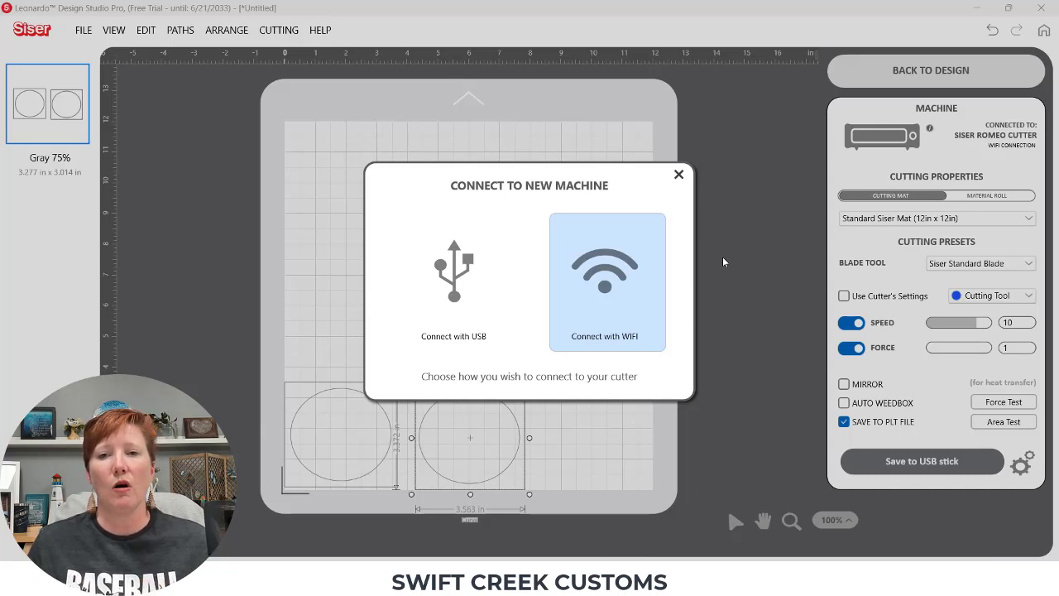
left_click(678, 173)
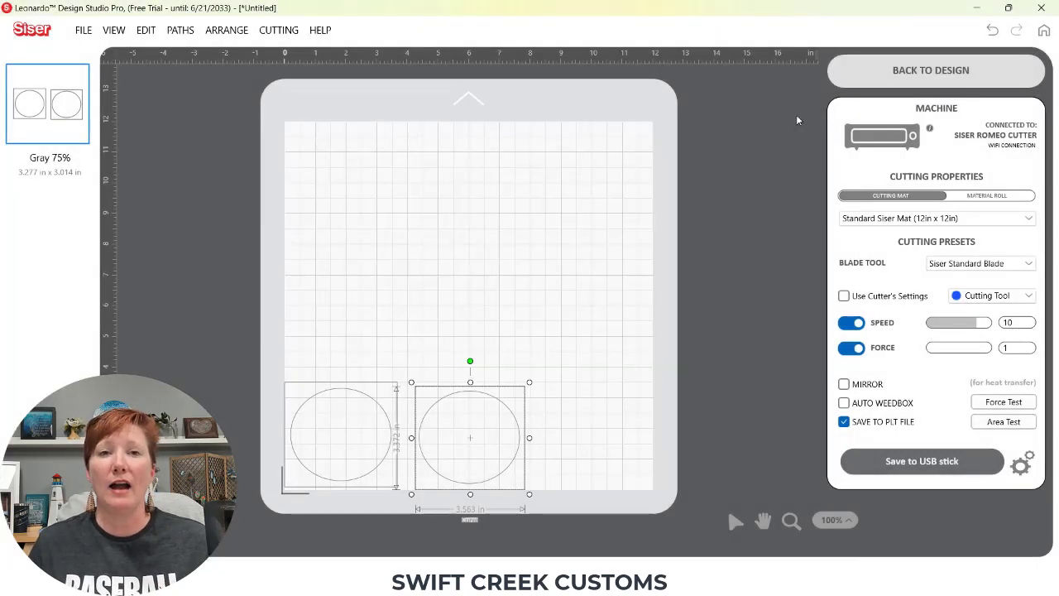